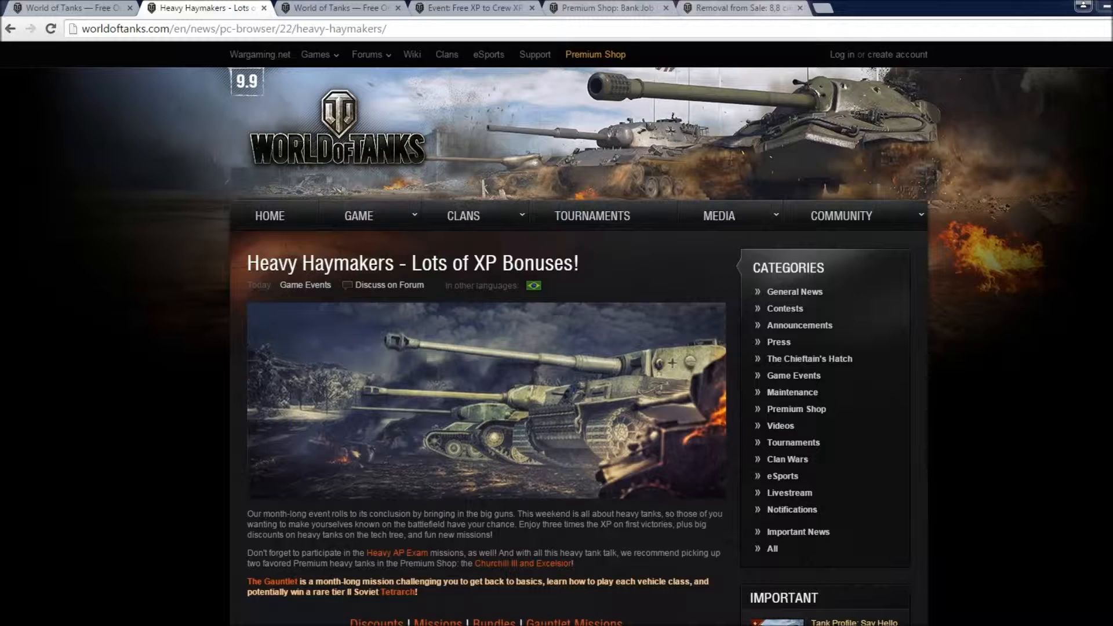
pyautogui.moveTo(547, 180)
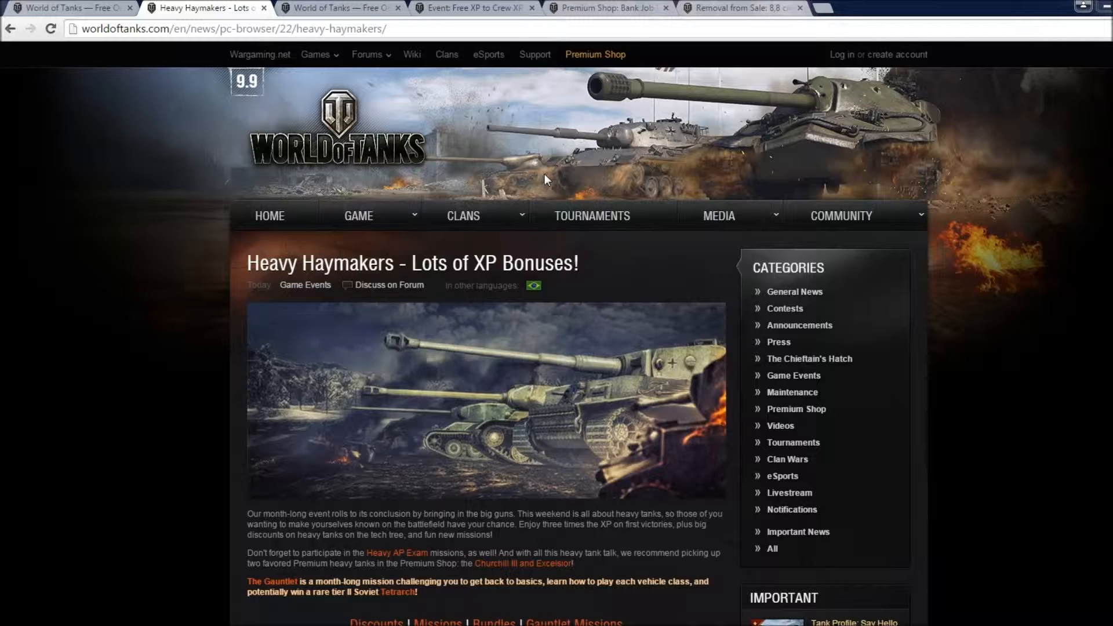
pyautogui.moveTo(4, 126)
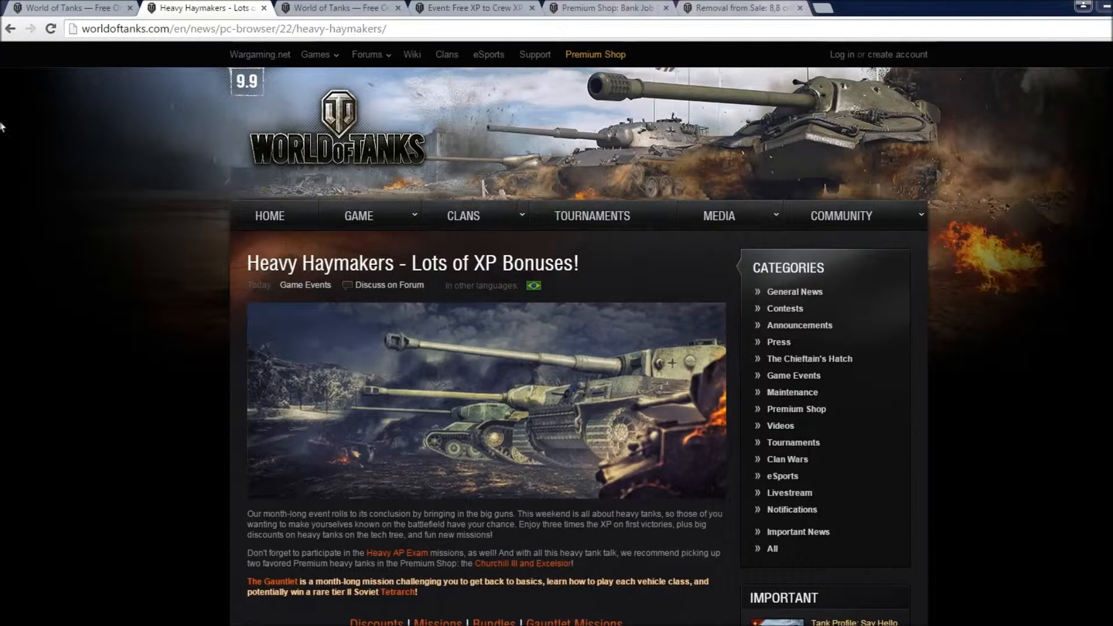
# - Scroll the Heavy Haymakers article down to the event dates and heavy tank discount cards
pyautogui.scroll(-3)
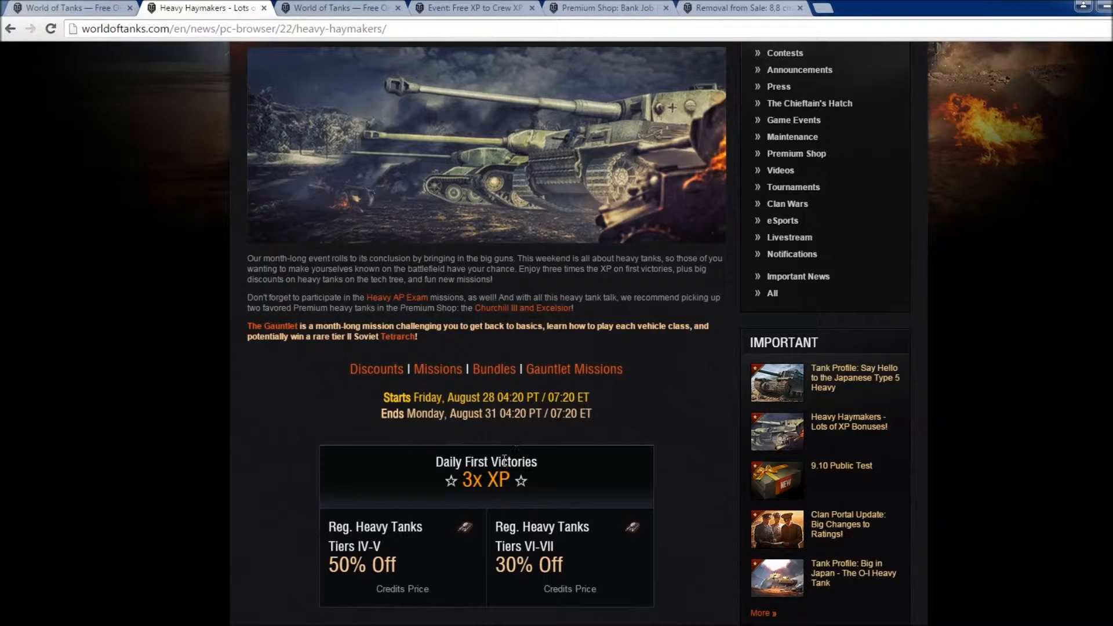
pyautogui.moveTo(511, 436)
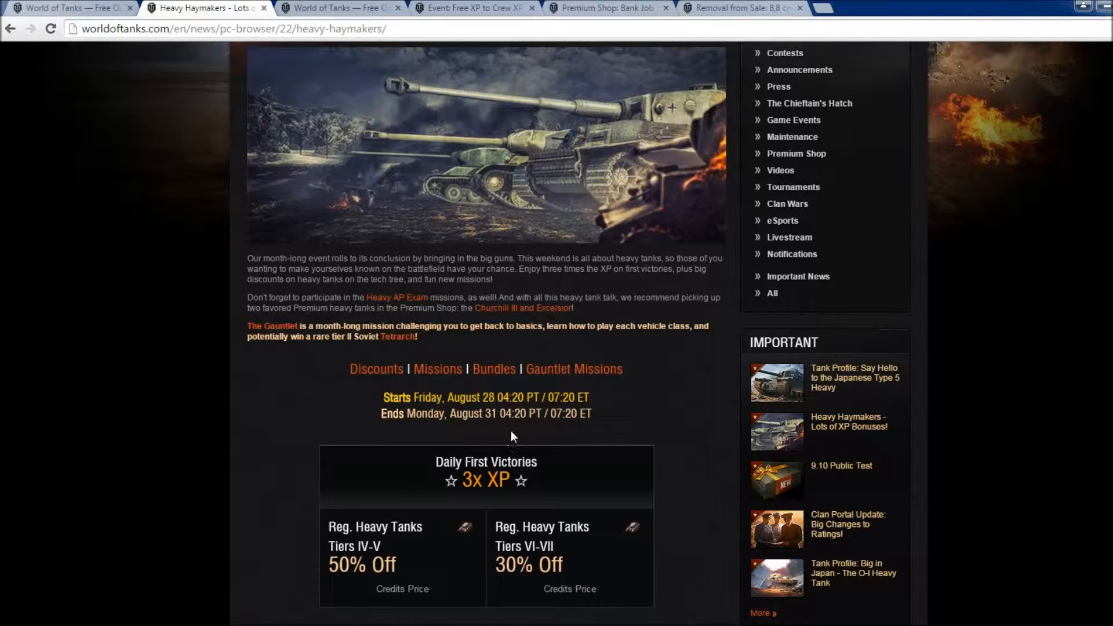
pyautogui.moveTo(523, 453)
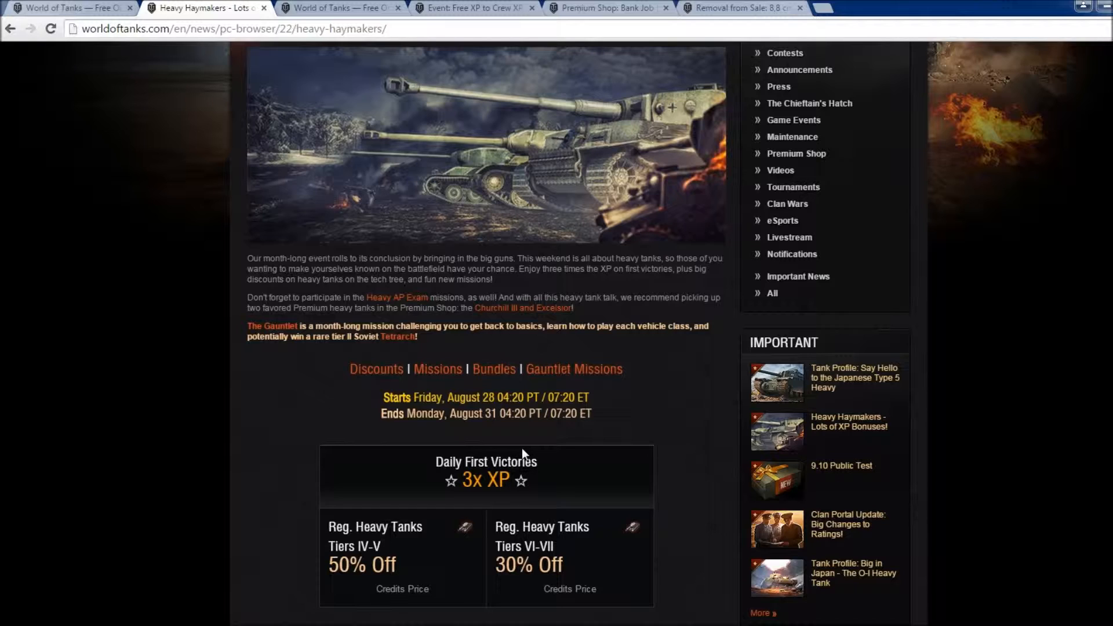
# - Scroll to the Missions table showing Hunt the Heavies and Angling Your Armor
pyautogui.scroll(-3)
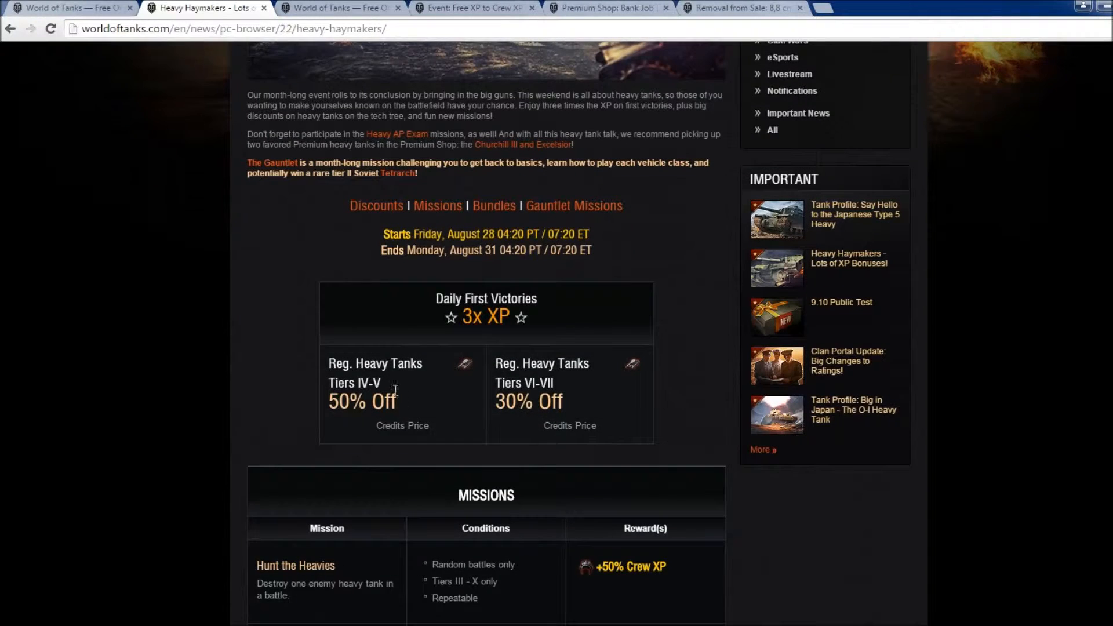
pyautogui.moveTo(447, 376)
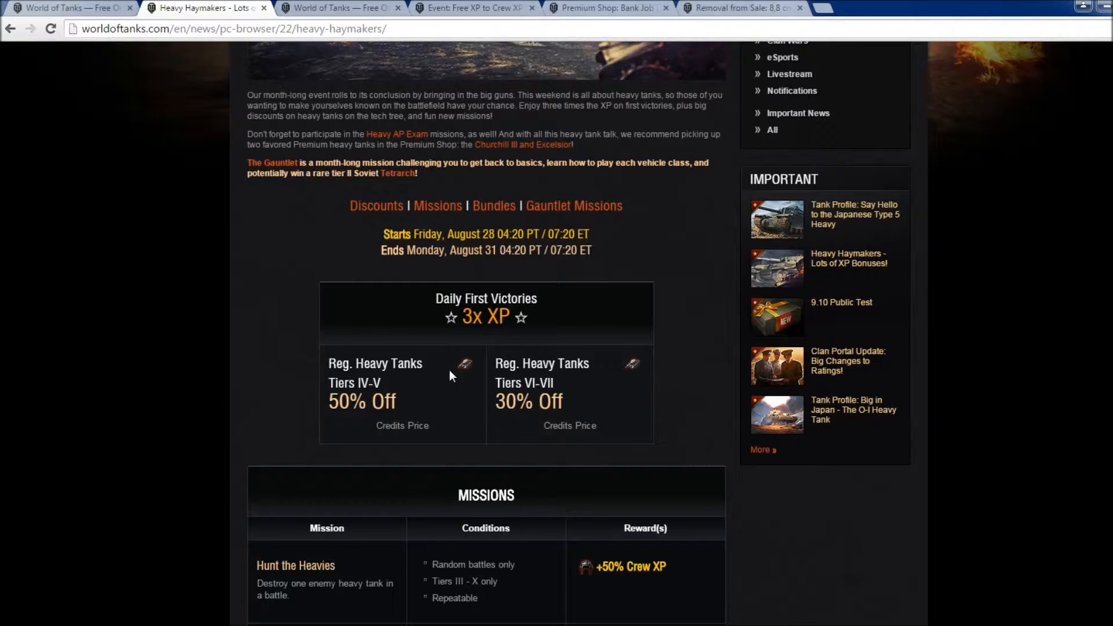
pyautogui.scroll(-3)
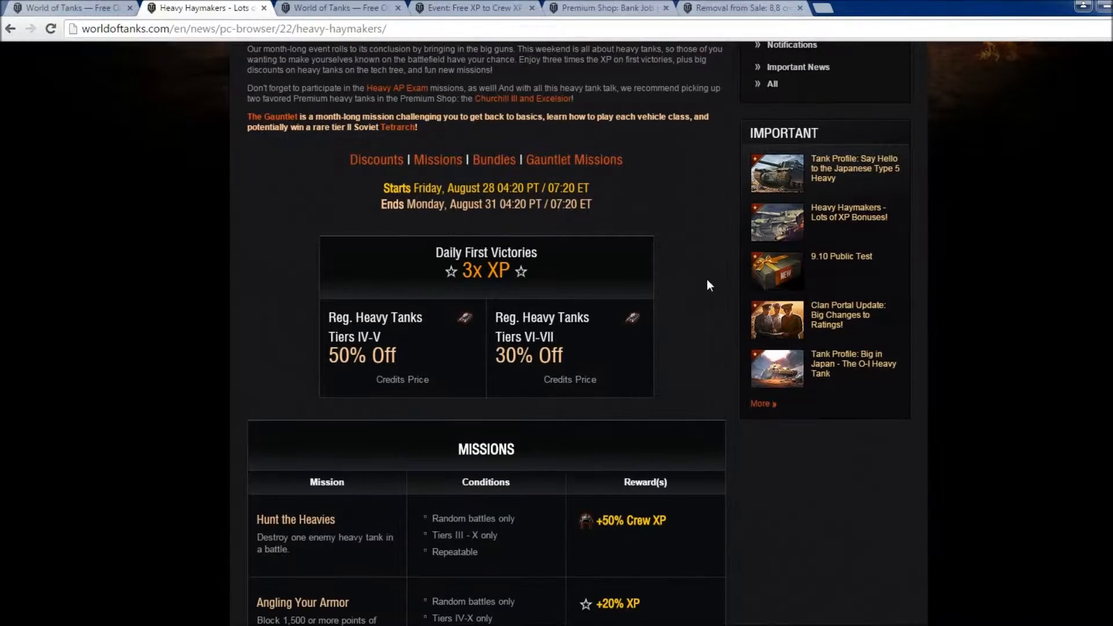
# - Scroll through the Brawler, Trading Blows Effectively and Advancing Your Frontline mission rows
pyautogui.scroll(-3)
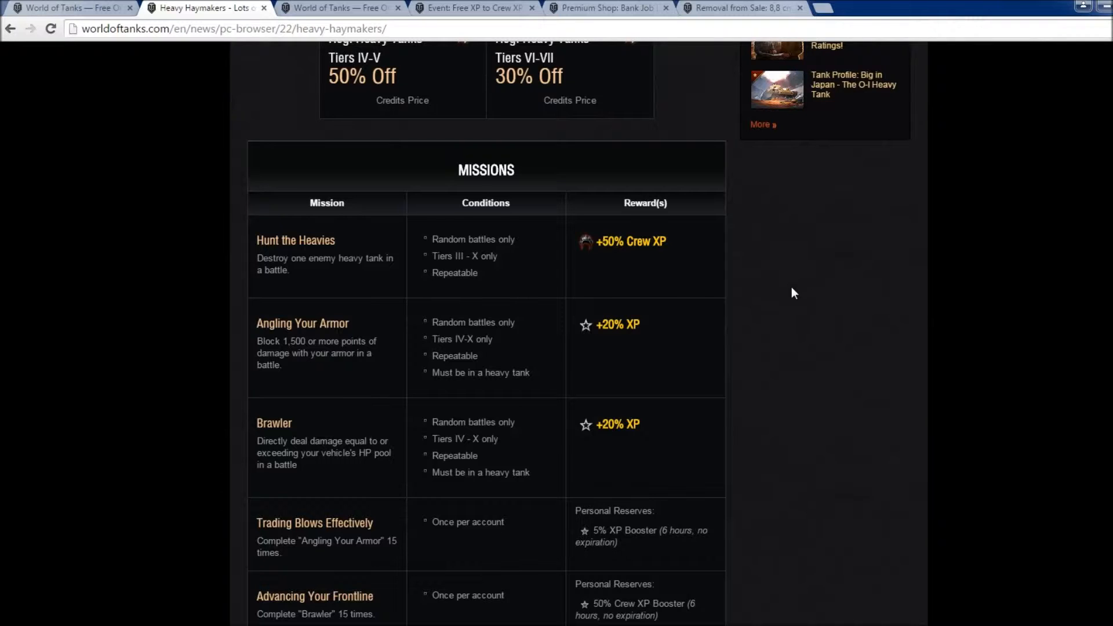
# - Scroll past Heavy Tanks - With Honors and the rewards note to Premium Shop Bundles
pyautogui.scroll(-3)
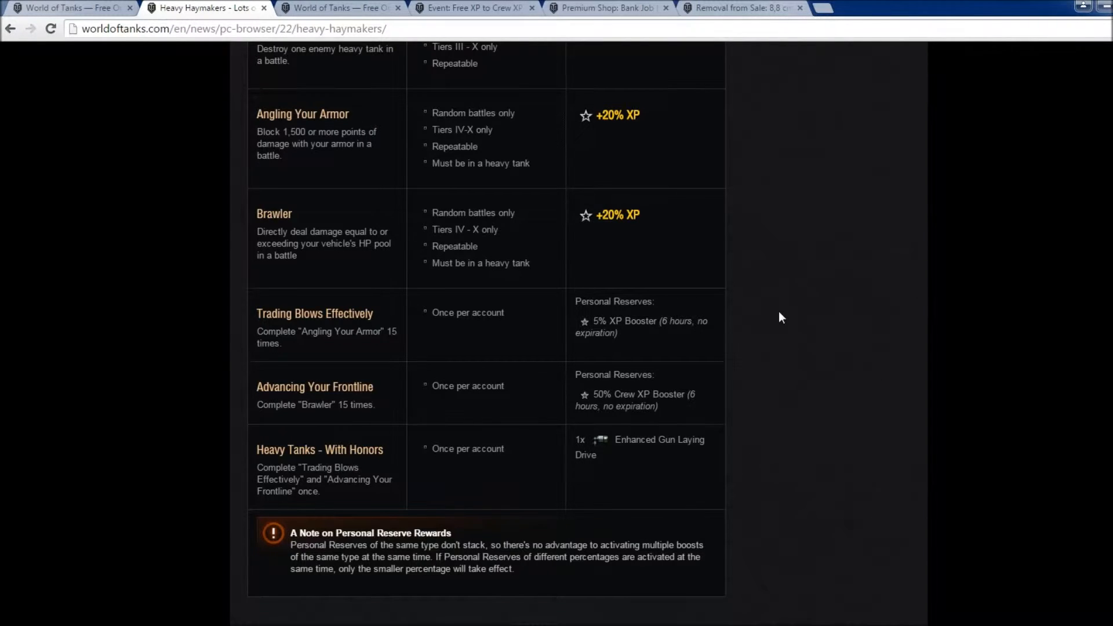
pyautogui.scroll(-3)
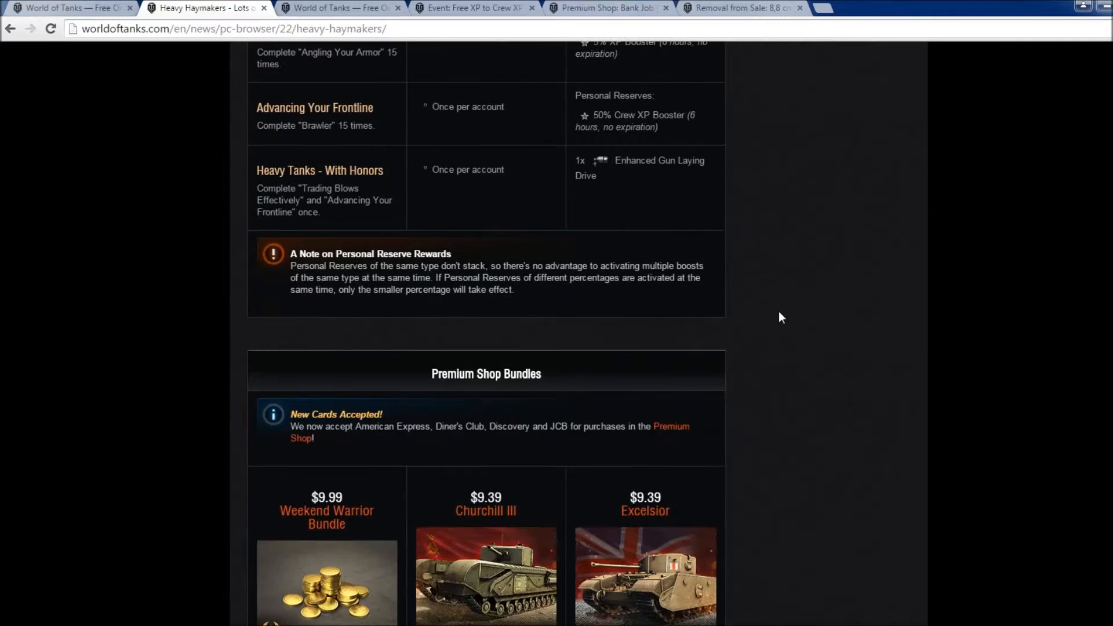
# - View the Weekend Warrior, Churchill III and Excelsior bundles down to Gauntlet Missions
pyautogui.scroll(-3)
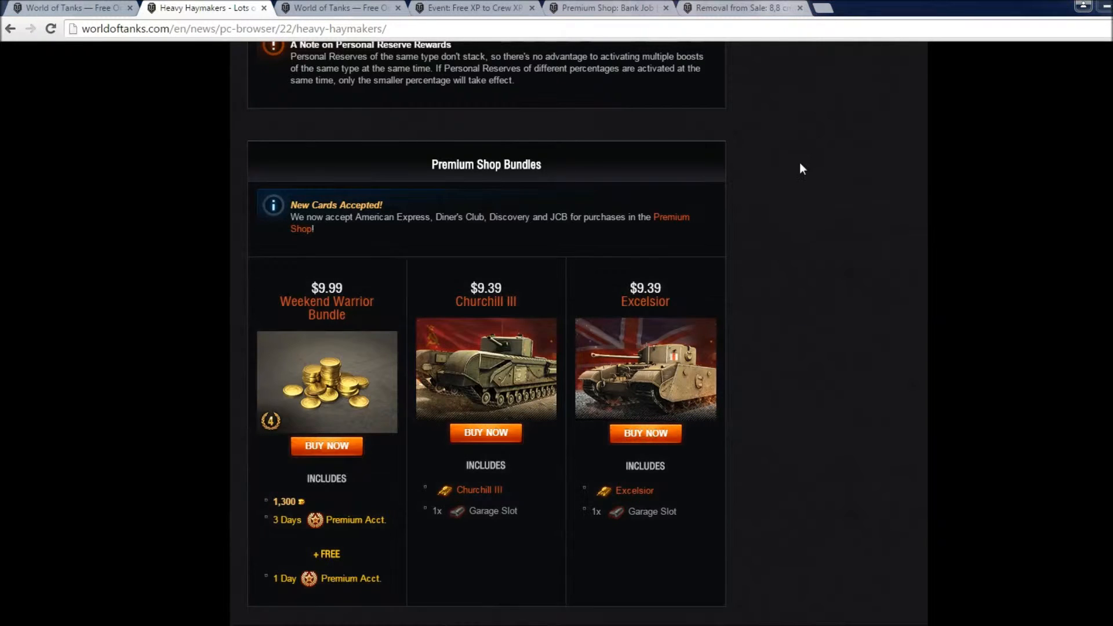
pyautogui.scroll(-3)
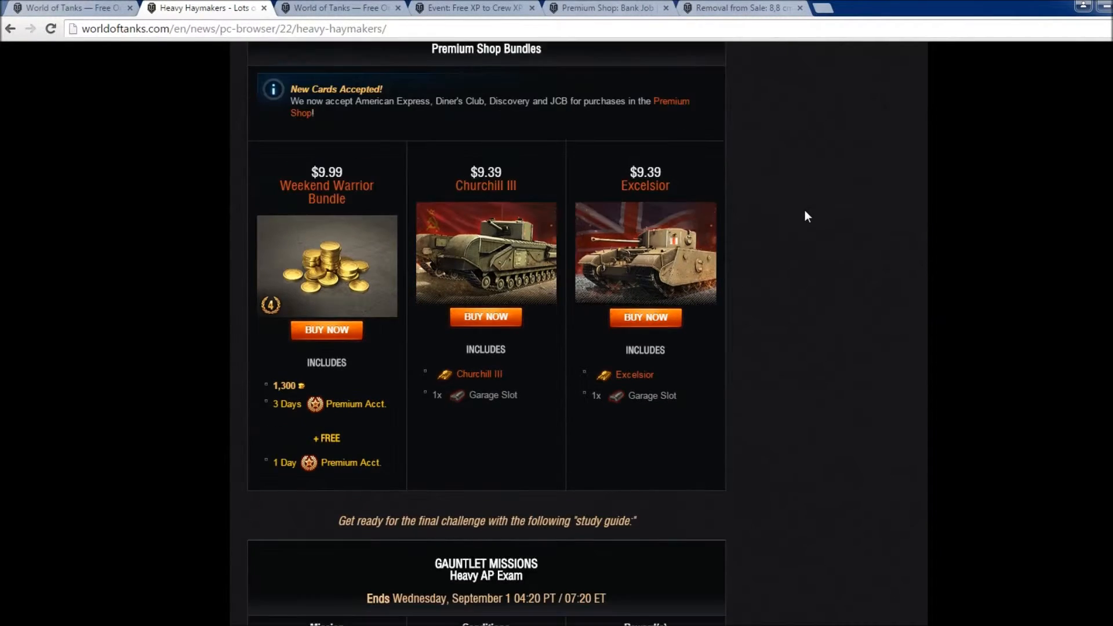
pyautogui.scroll(-3)
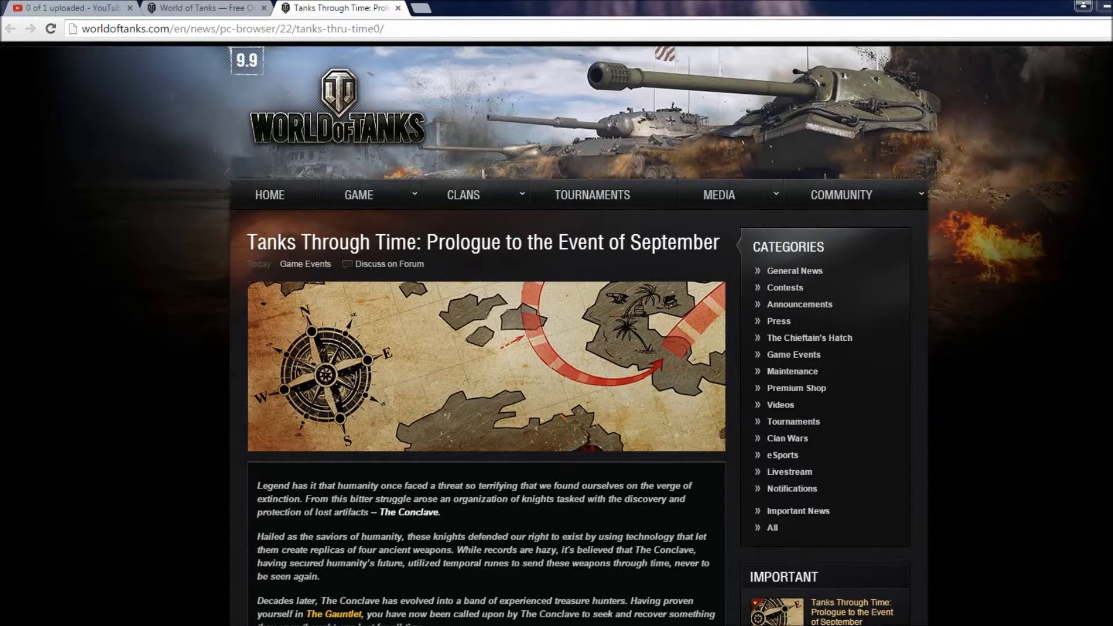
# - Scroll the Tanks Through Time article to the Hunter - Rising Star mission row
pyautogui.scroll(-3)
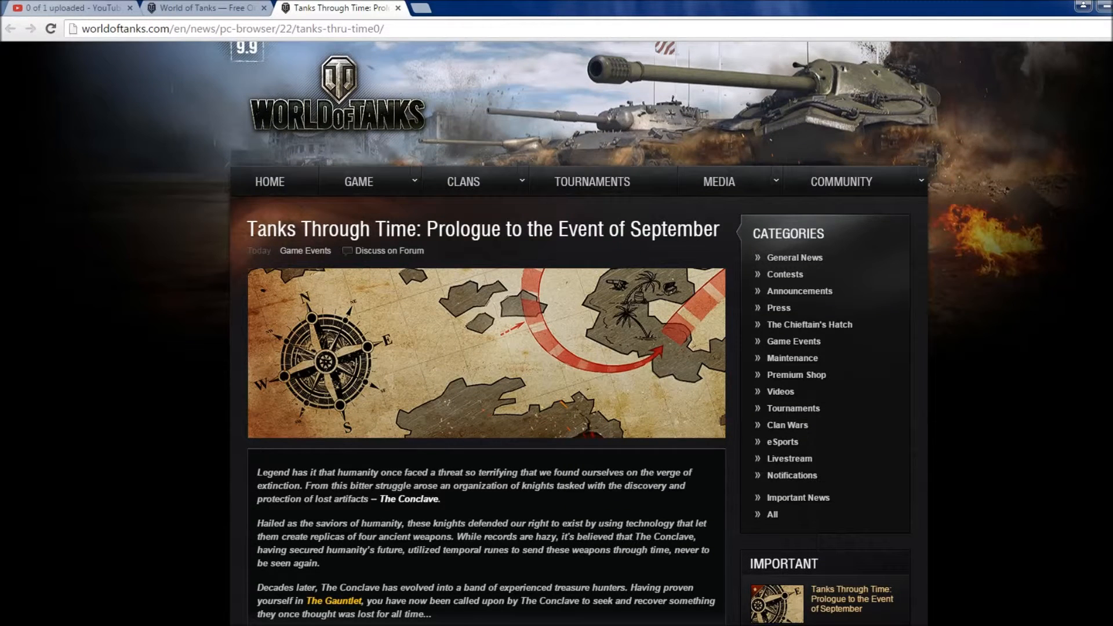
pyautogui.scroll(-3)
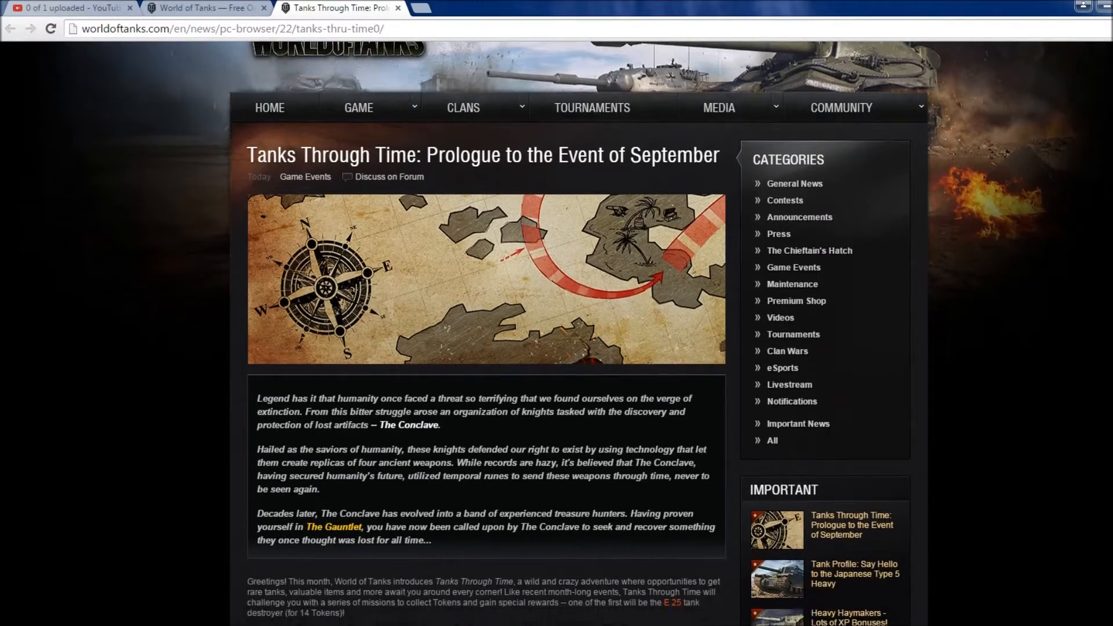
pyautogui.scroll(-3)
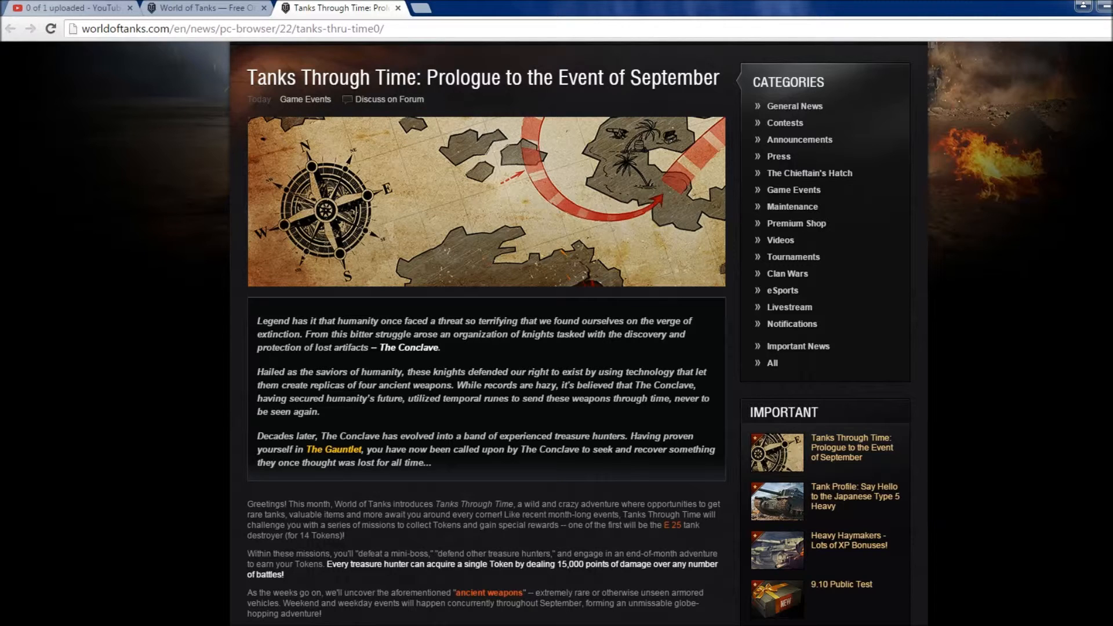
pyautogui.scroll(-3)
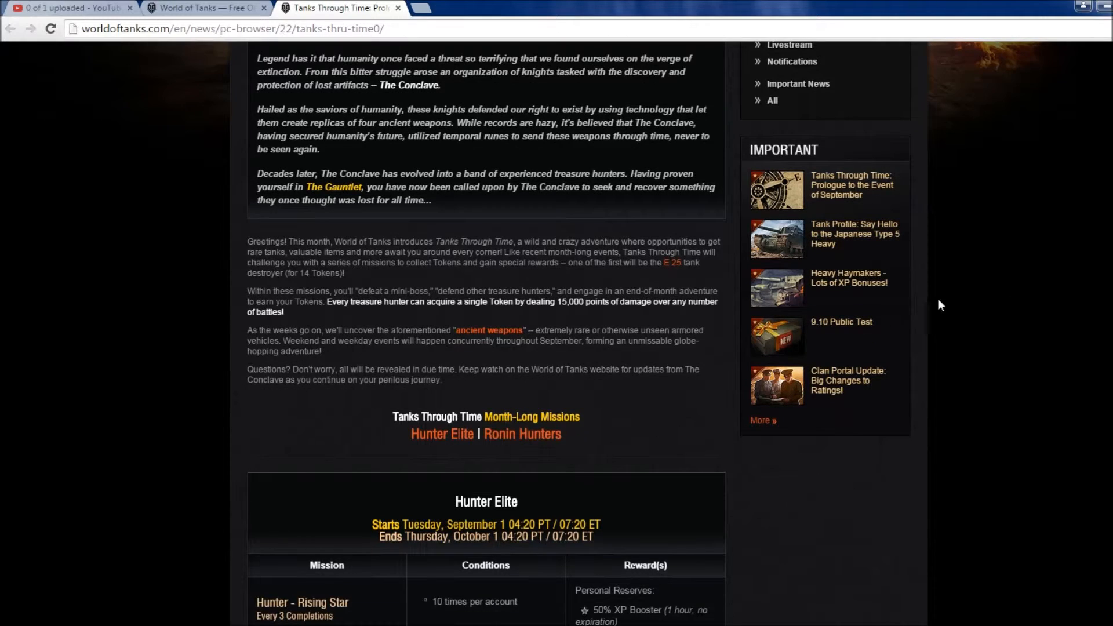
pyautogui.moveTo(596, 404)
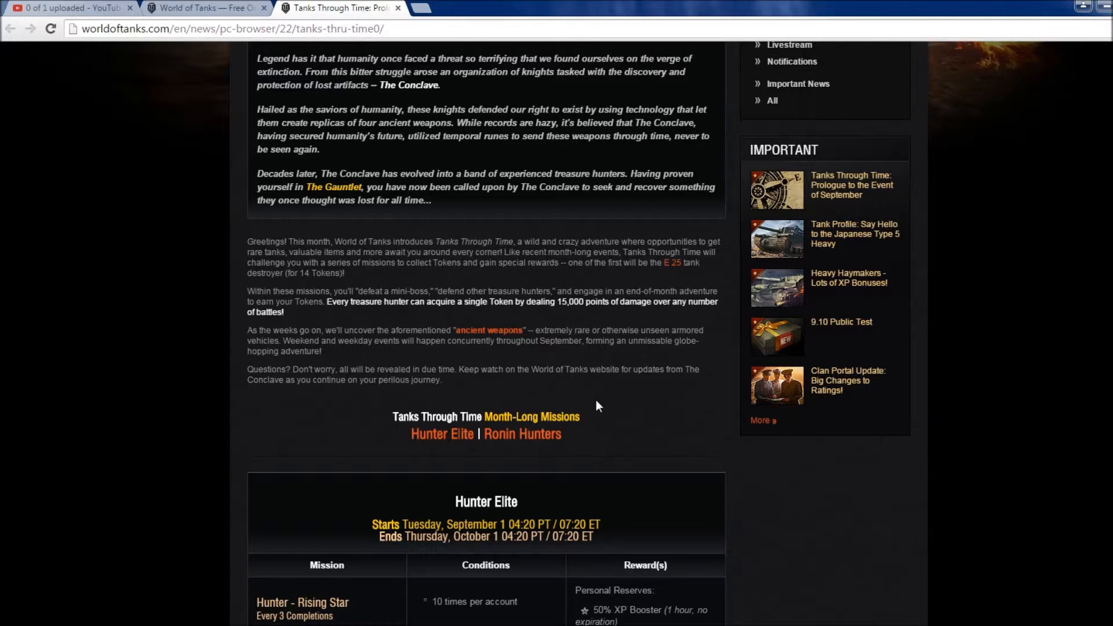
pyautogui.moveTo(594, 426)
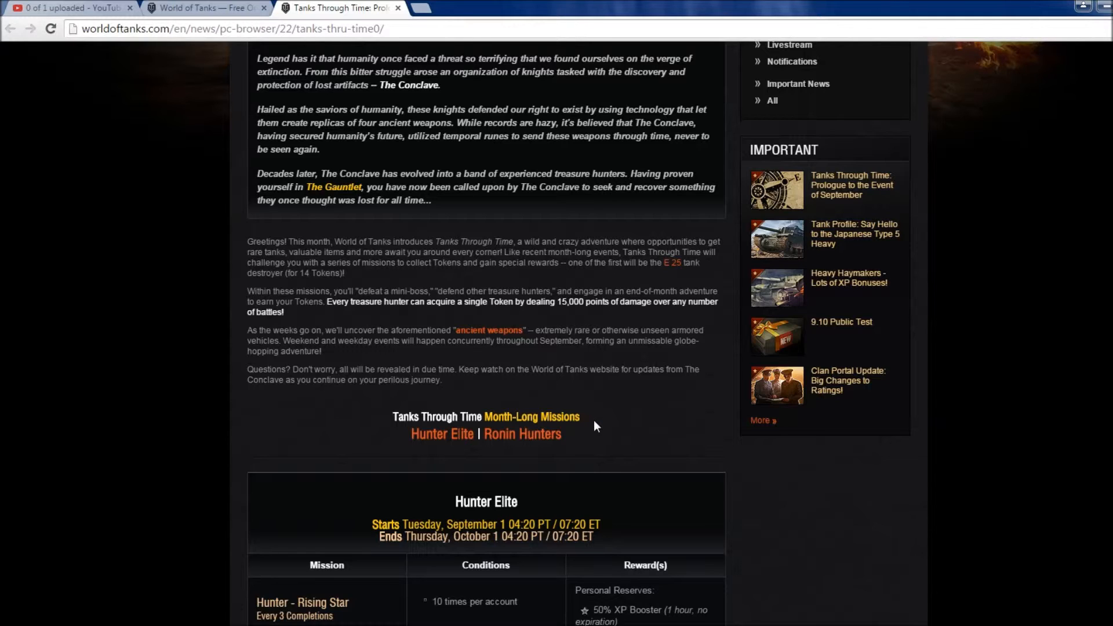
pyautogui.scroll(-3)
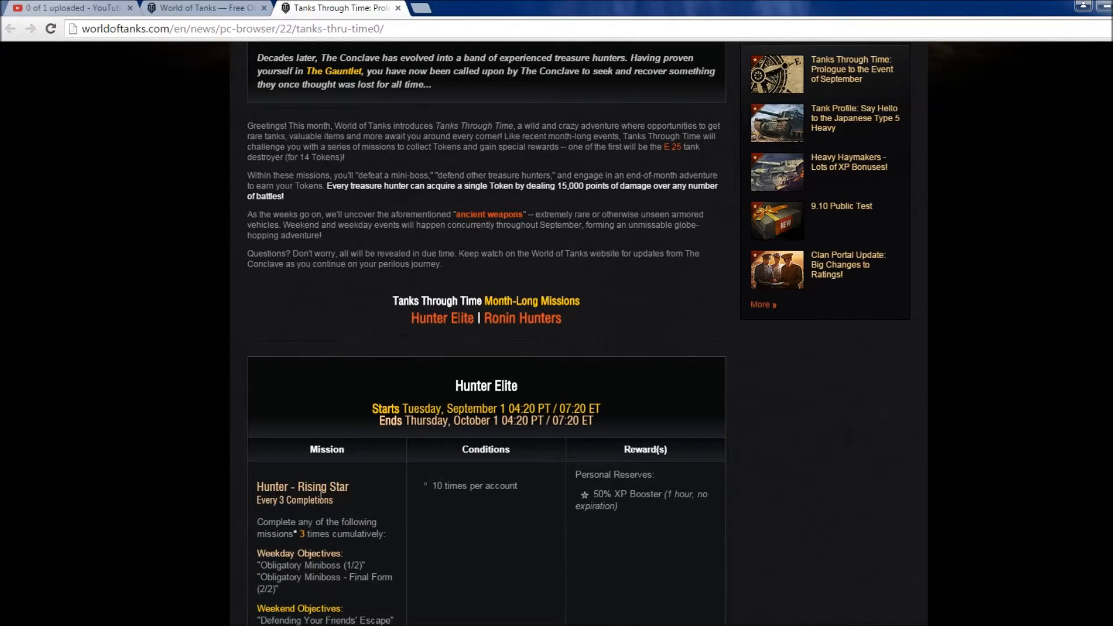
pyautogui.scroll(-3)
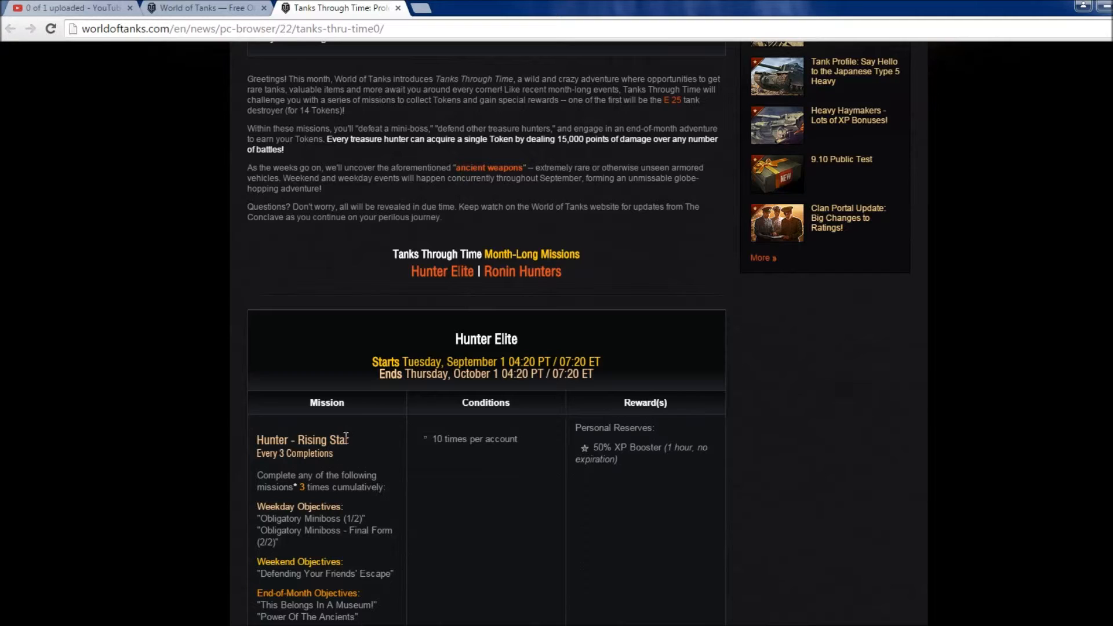
pyautogui.moveTo(389, 475)
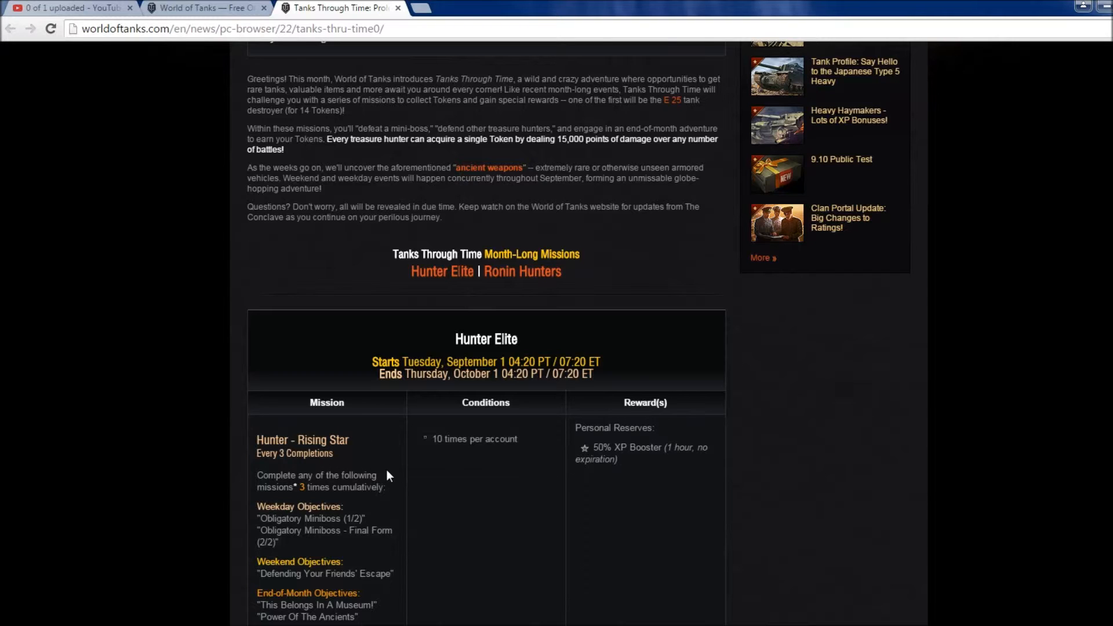
# - Scroll the Hunter Elite table to the Hunter - Elite row with its E 25 reward
pyautogui.scroll(-3)
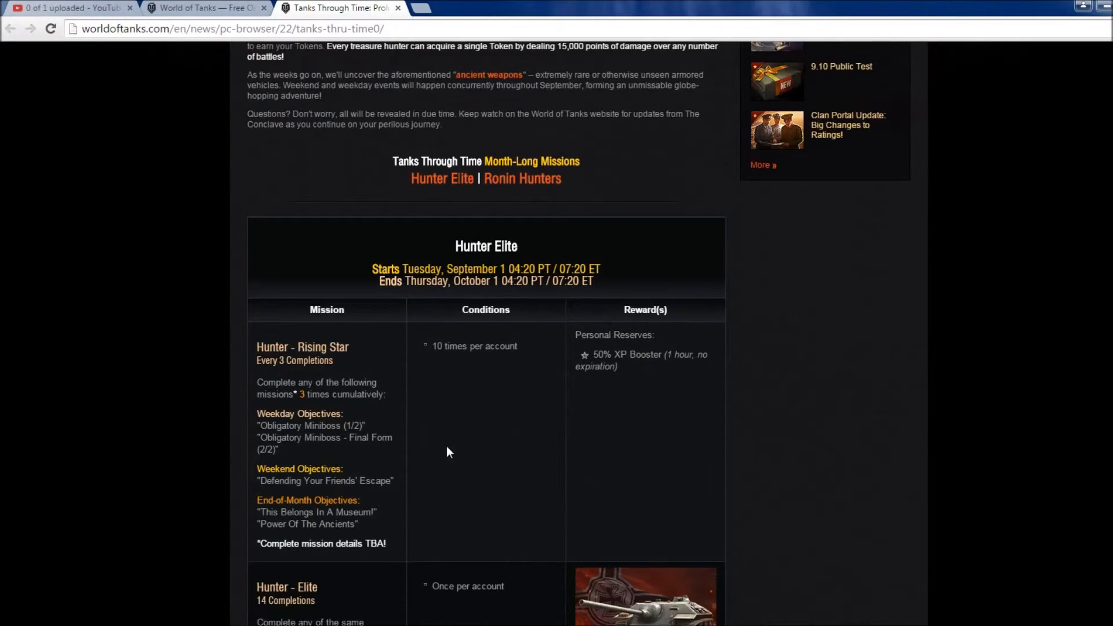
pyautogui.scroll(-3)
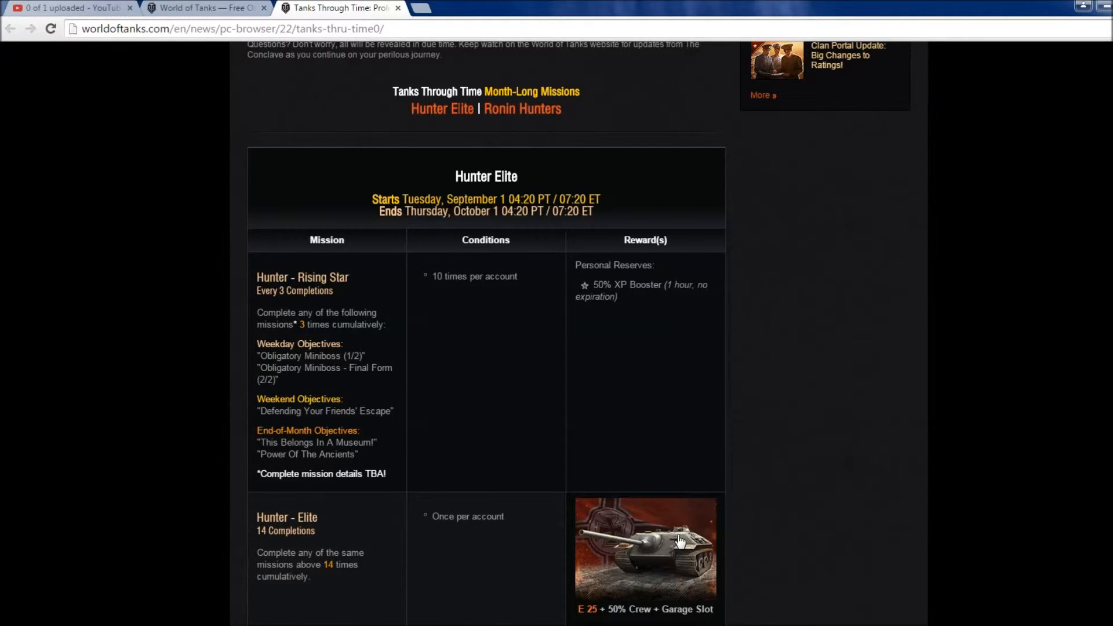
pyautogui.scroll(-3)
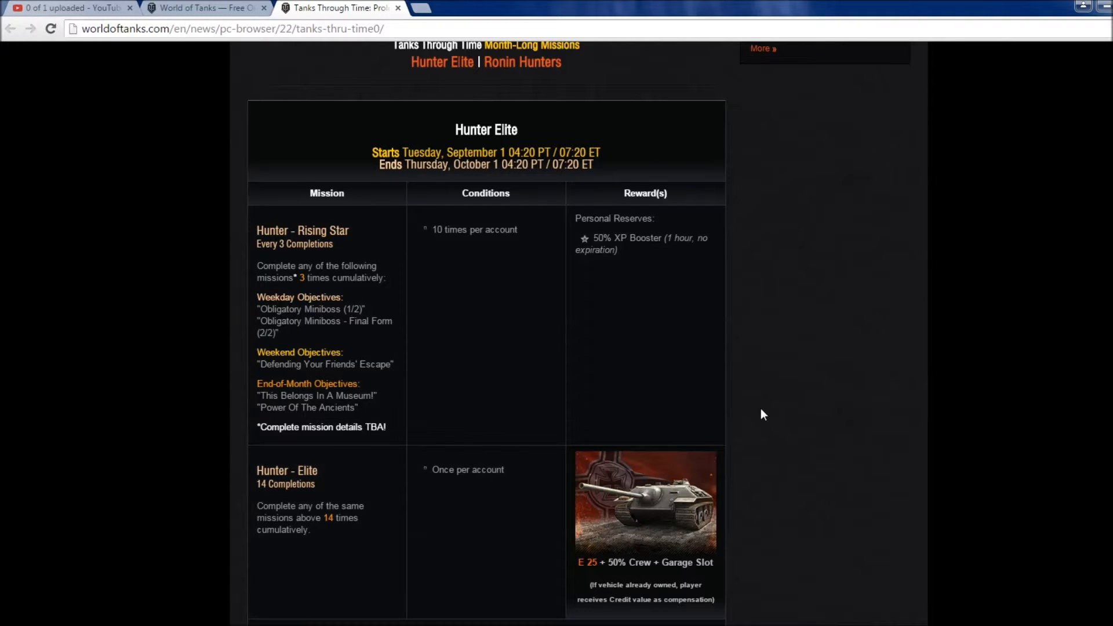
pyautogui.scroll(-3)
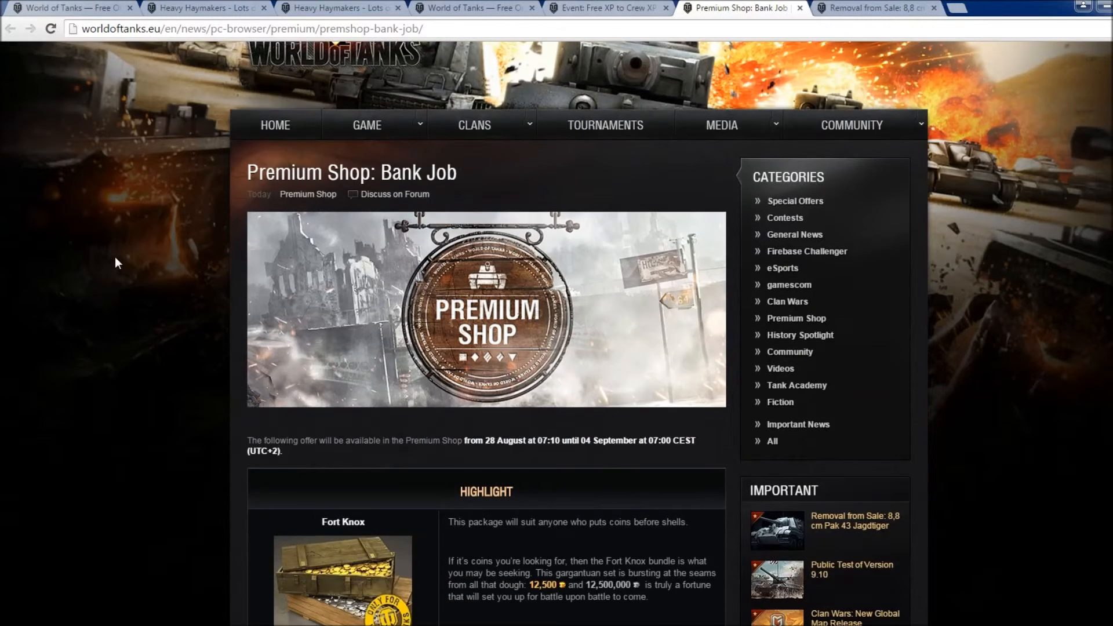
pyautogui.scroll(-3)
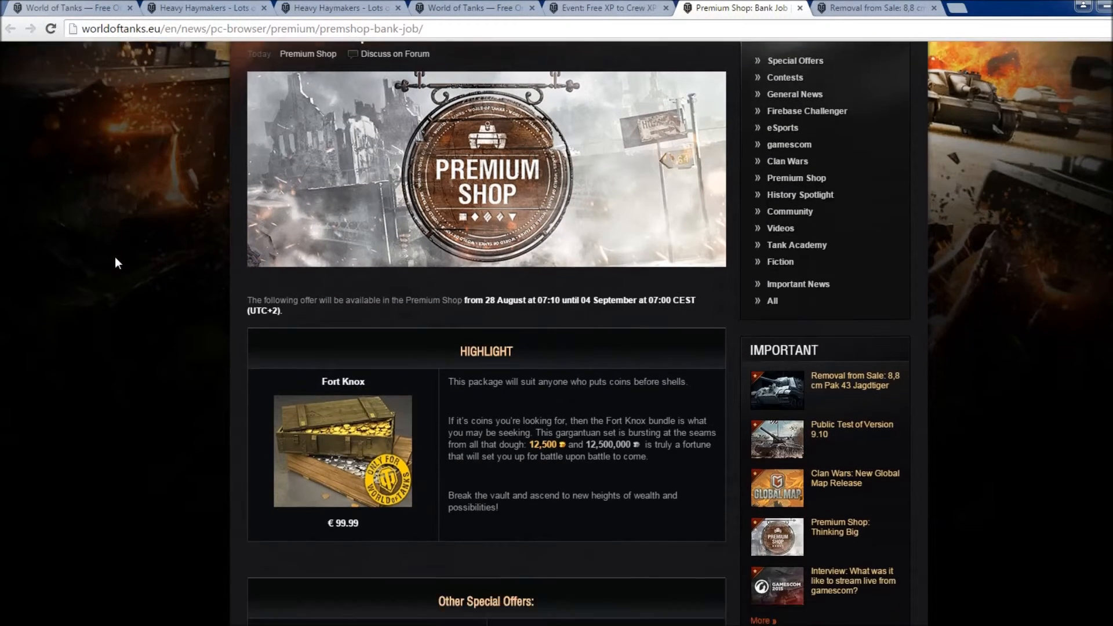
pyautogui.moveTo(119, 256)
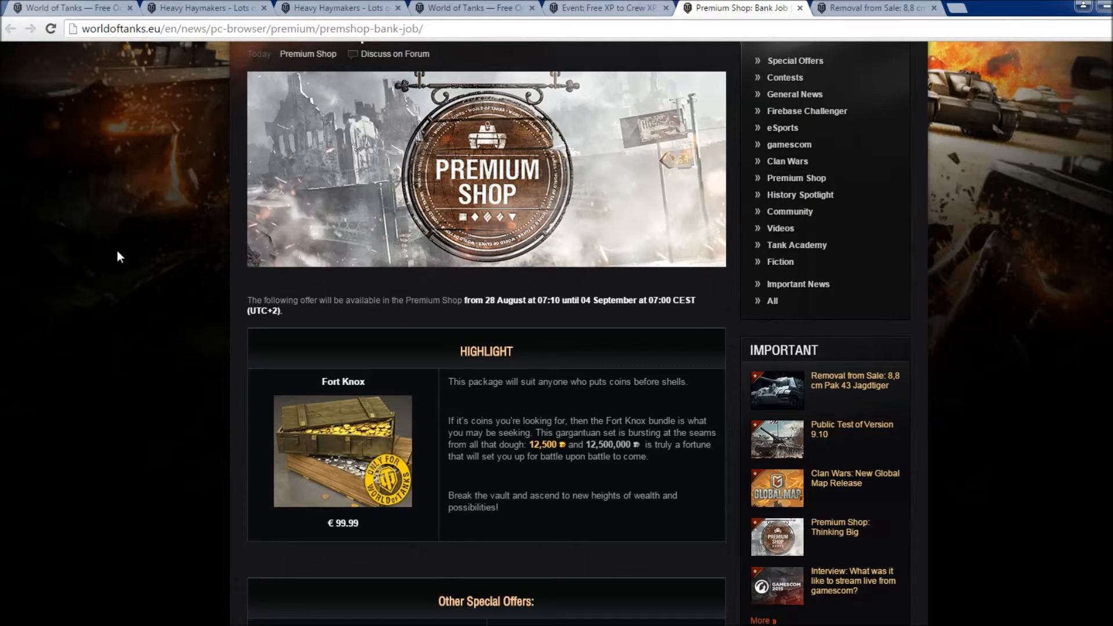
pyautogui.scroll(-3)
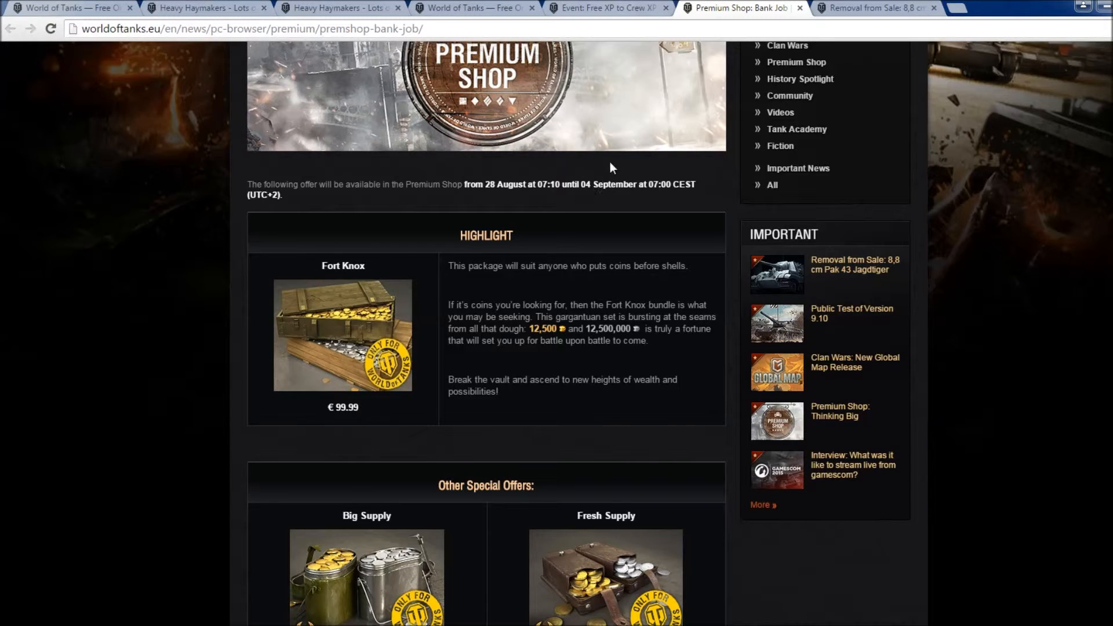
pyautogui.moveTo(657, 171)
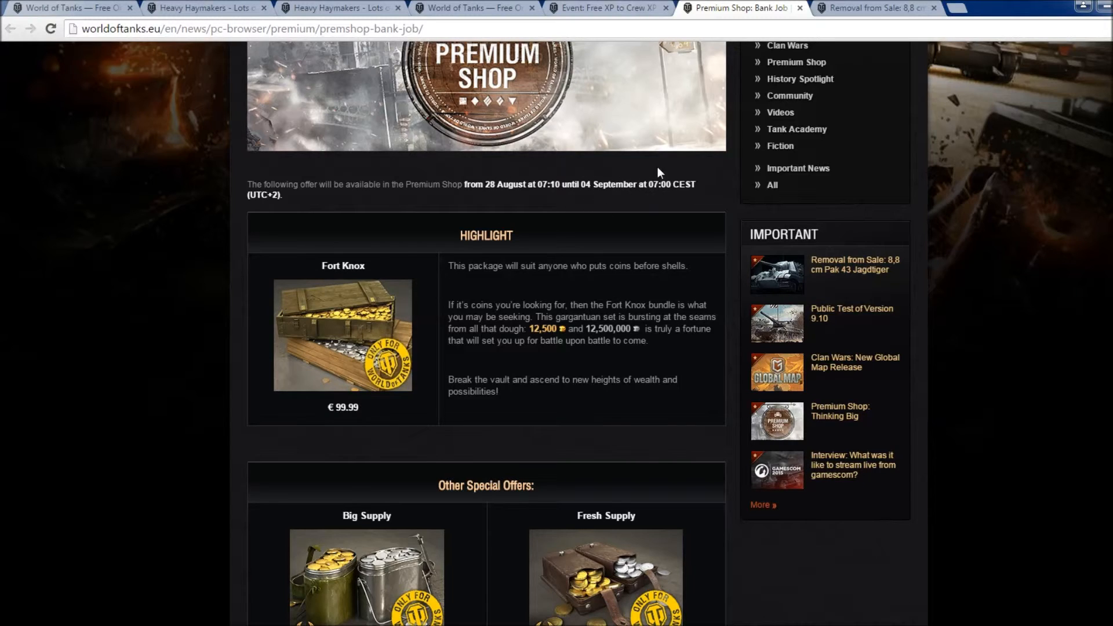
pyautogui.moveTo(626, 176)
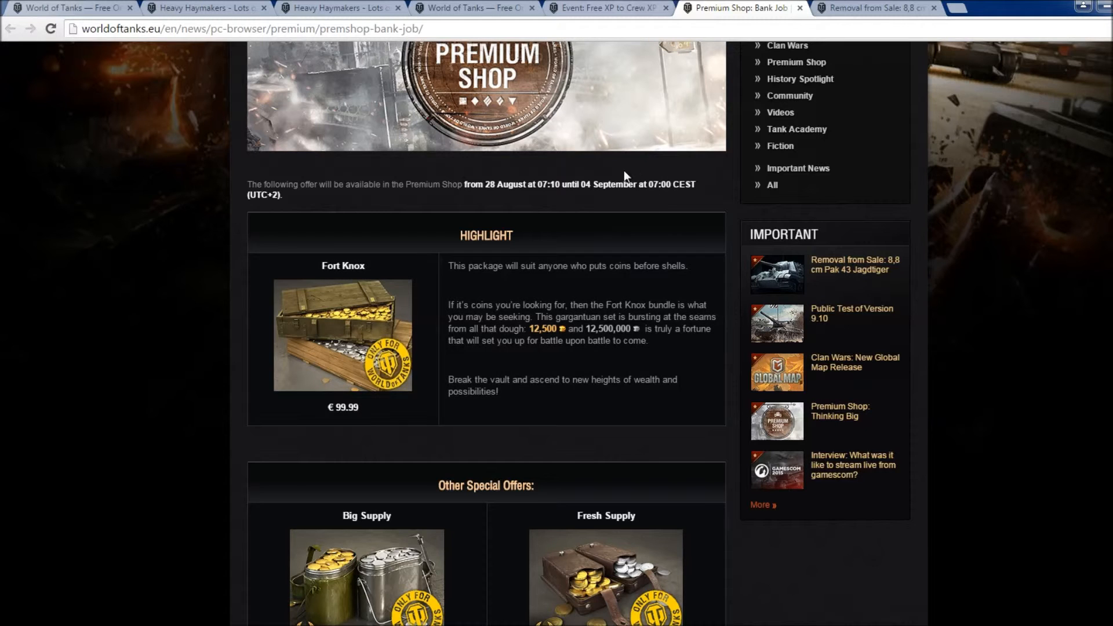
pyautogui.moveTo(610, 296)
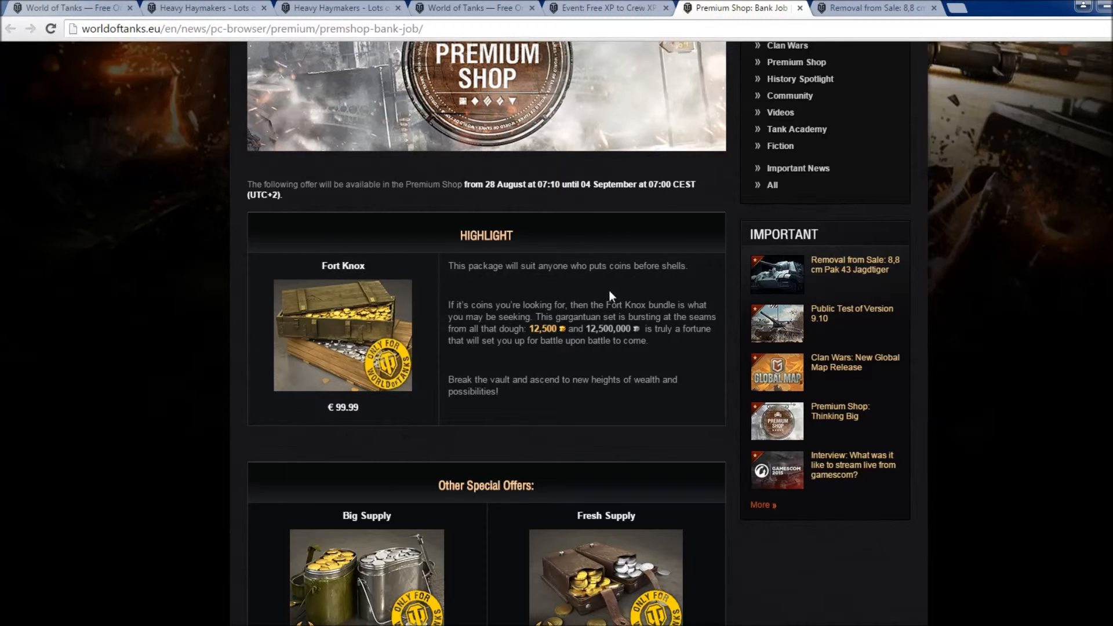
pyautogui.scroll(-3)
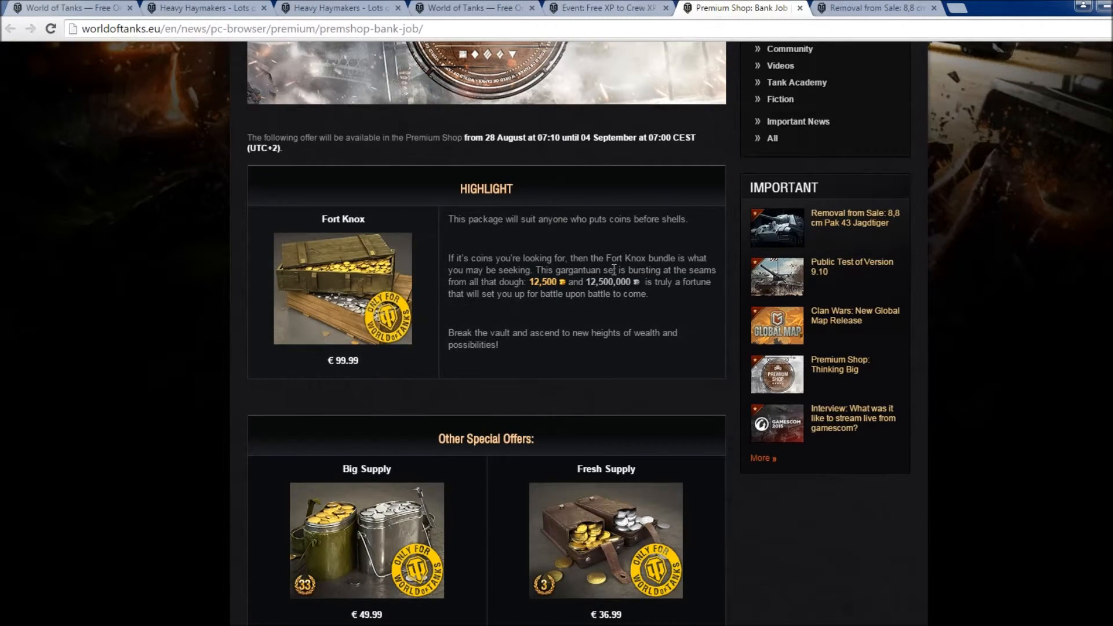
pyautogui.scroll(-3)
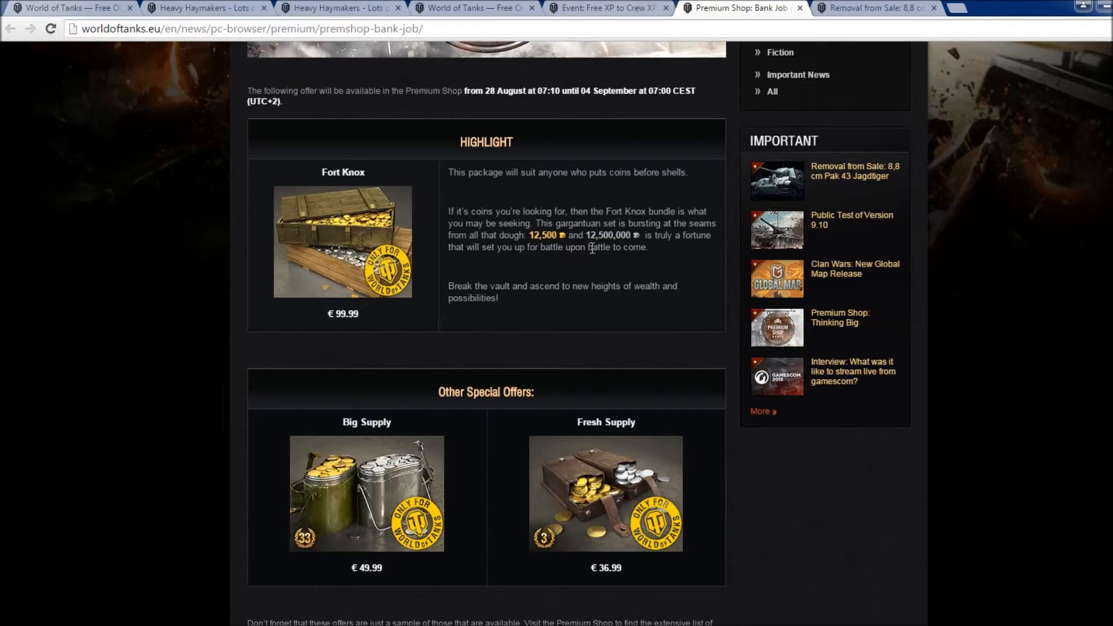
pyautogui.moveTo(431, 294)
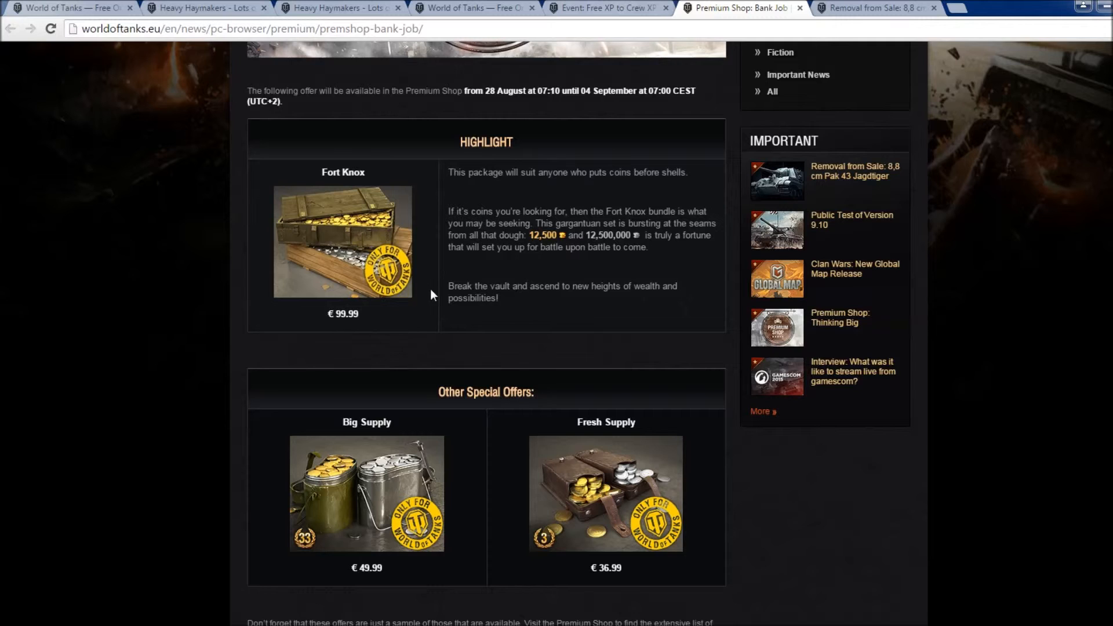
pyautogui.moveTo(487, 259)
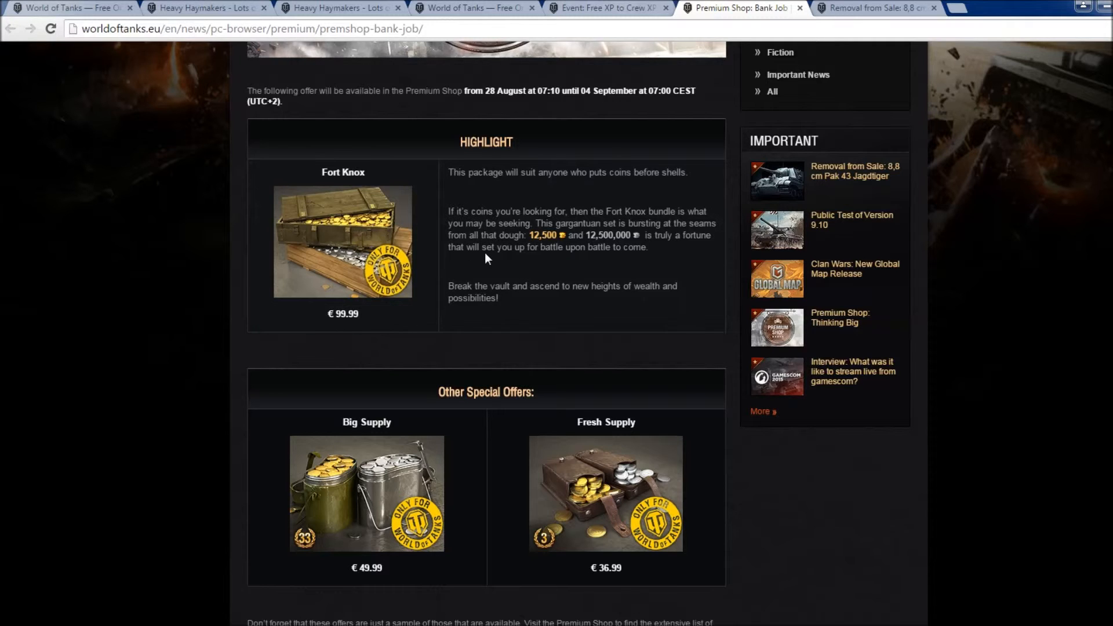
pyautogui.scroll(-3)
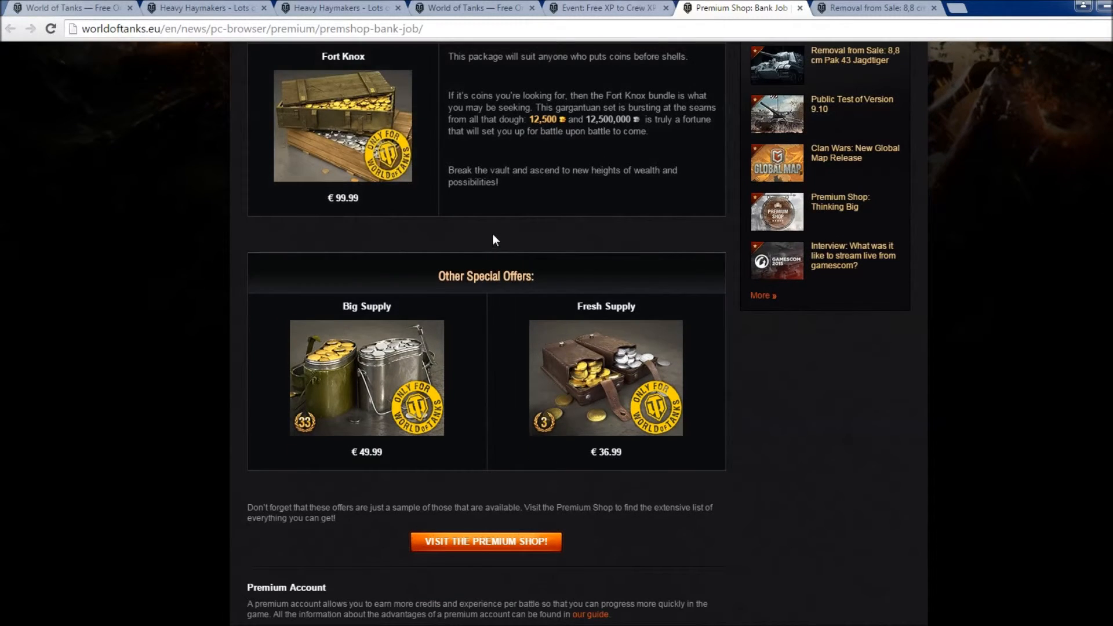
pyautogui.moveTo(383, 367)
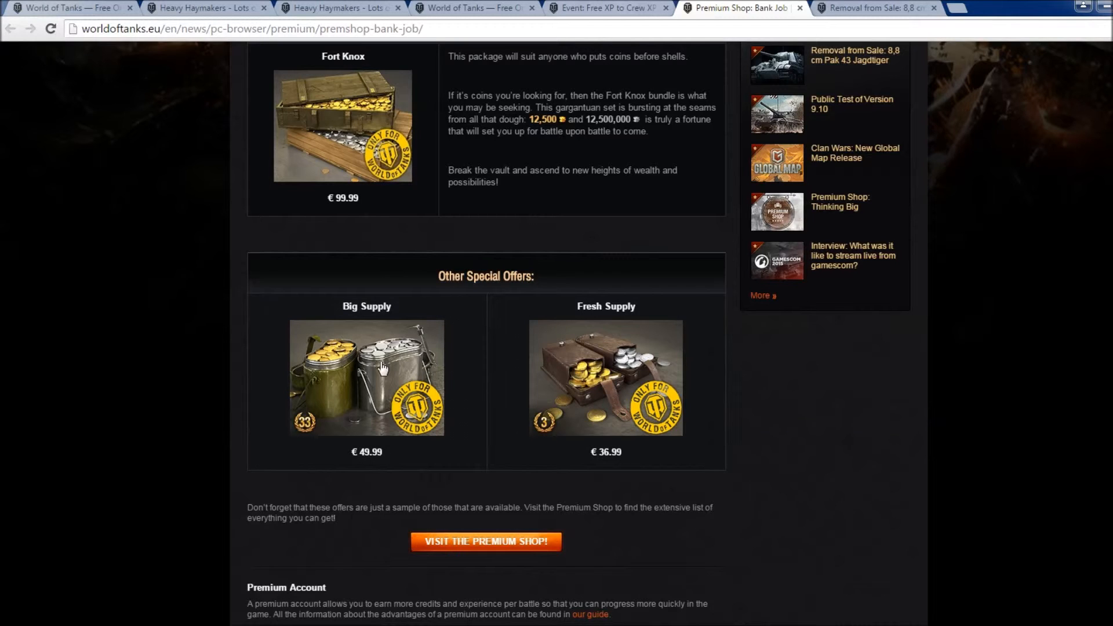
pyautogui.moveTo(433, 412)
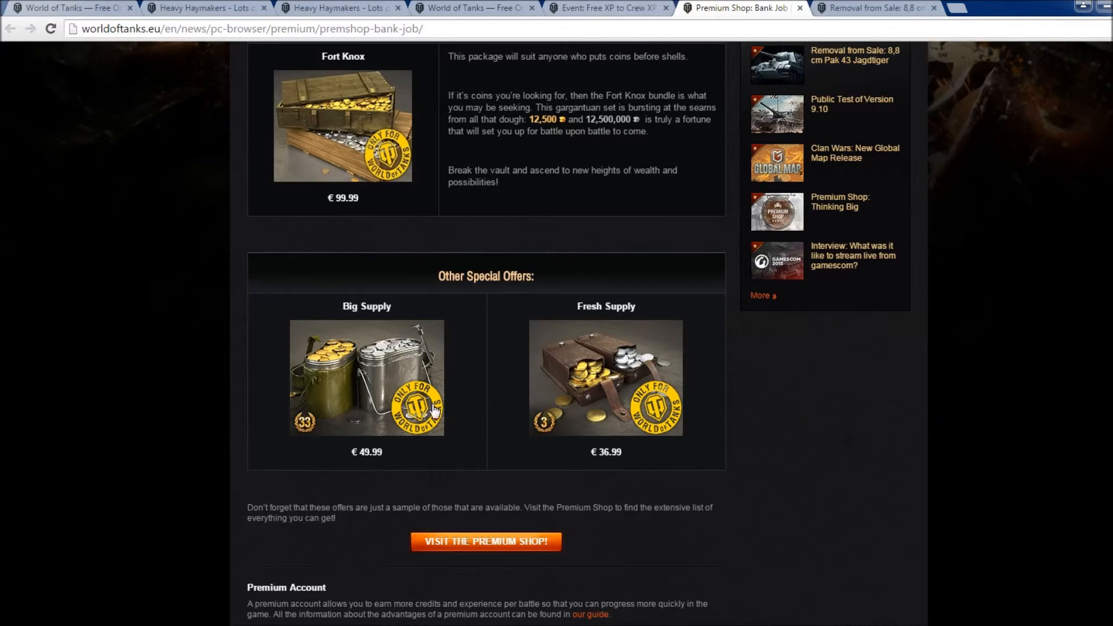
pyautogui.scroll(-3)
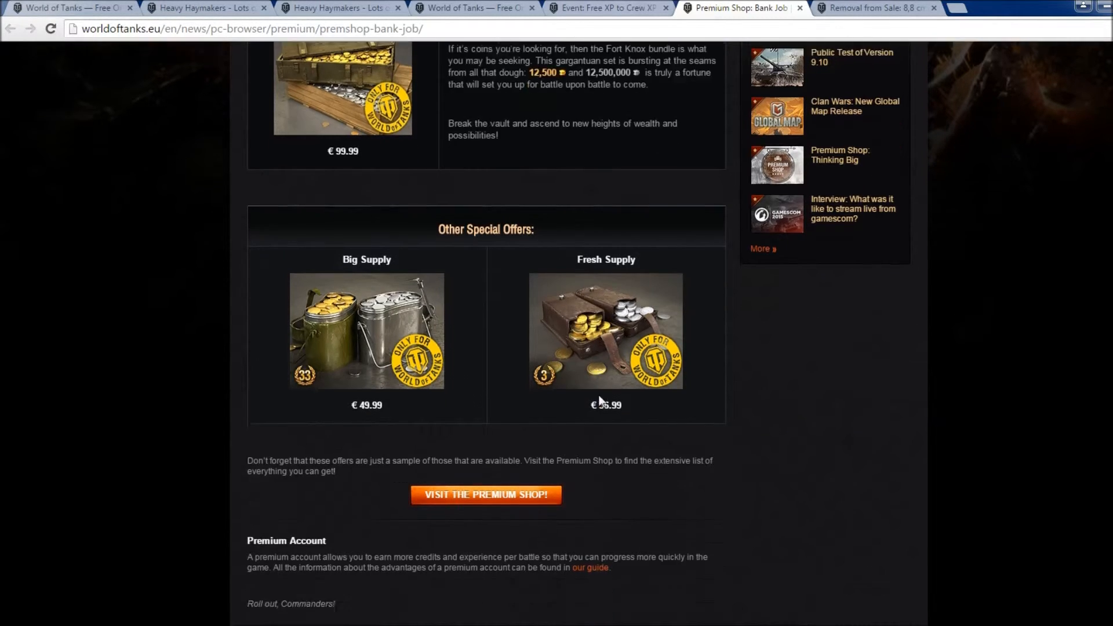
# - Switch to the 8,8 cm Pak 43 Jagdtiger removal article and view its €36.79 offer
pyautogui.click(876, 8)
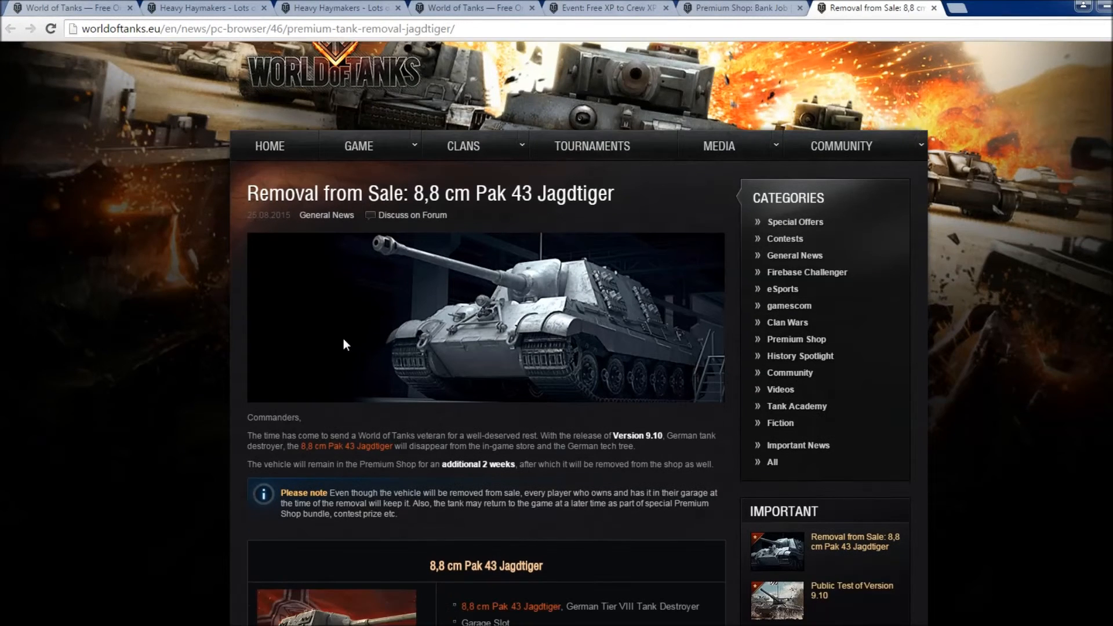
pyautogui.scroll(-3)
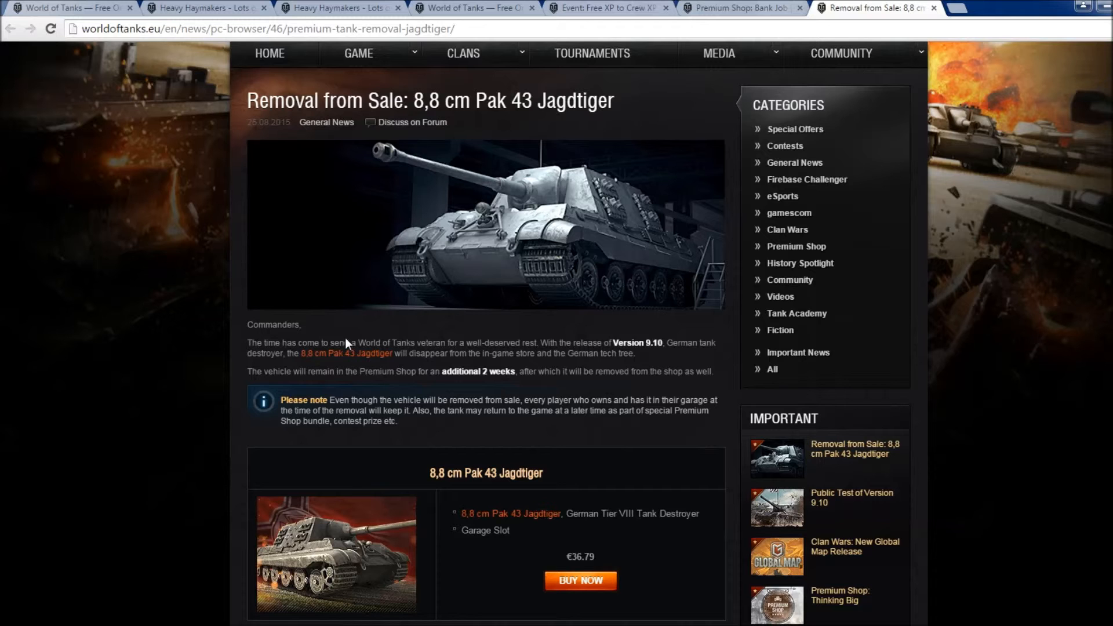
# - Read through the Free XP to Crew XP conversion guide, then return to Heavy Haymakers
pyautogui.click(607, 8)
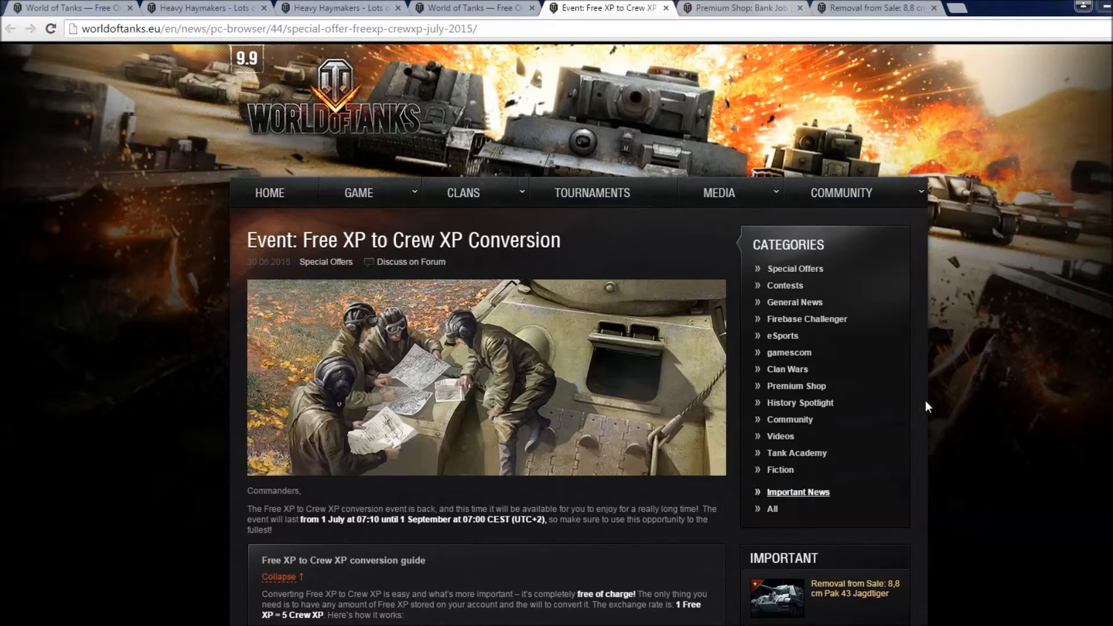
pyautogui.scroll(-3)
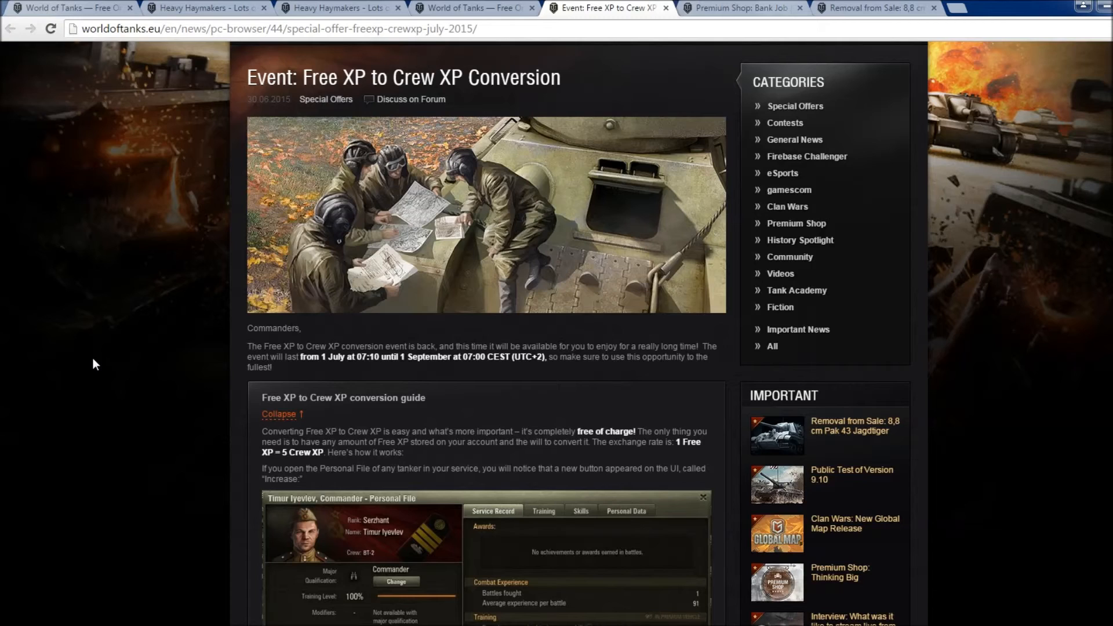
pyautogui.scroll(-3)
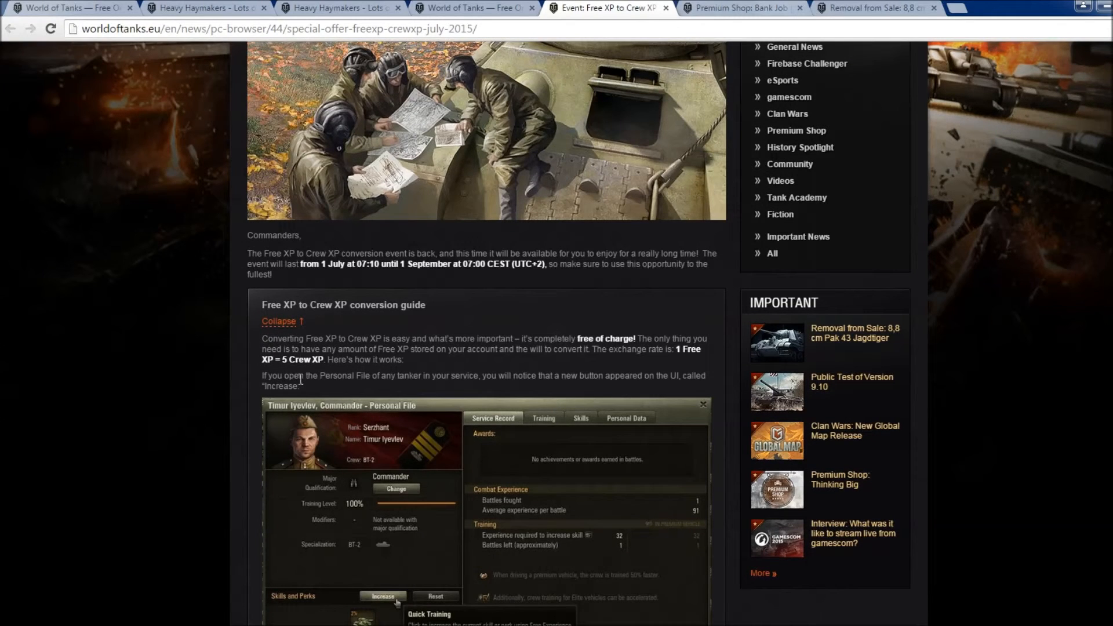
pyautogui.moveTo(415, 344)
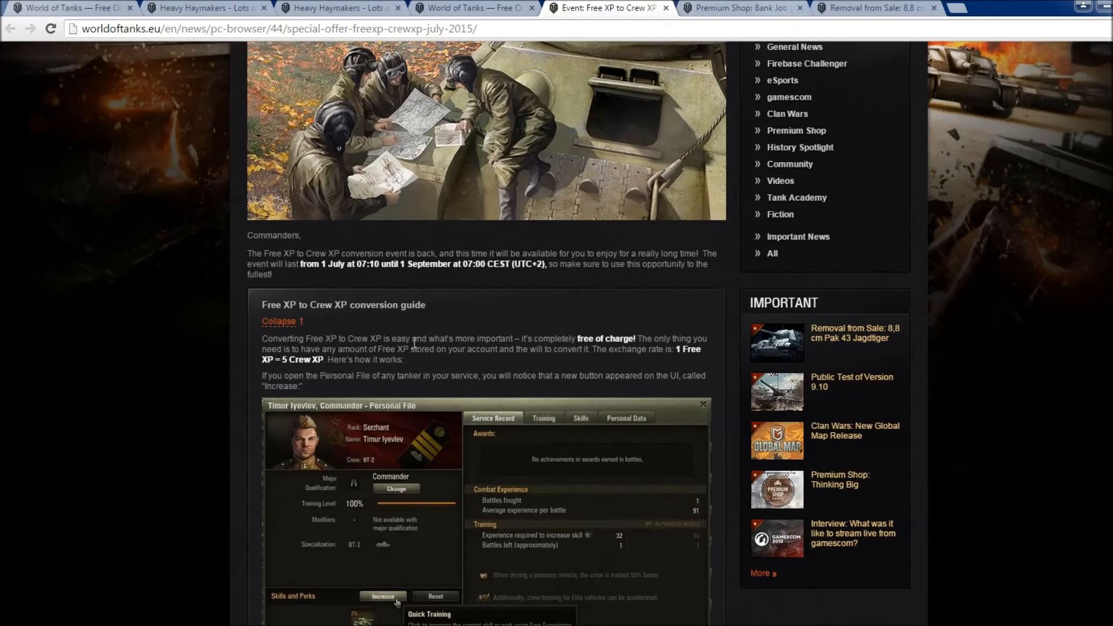
pyautogui.scroll(-3)
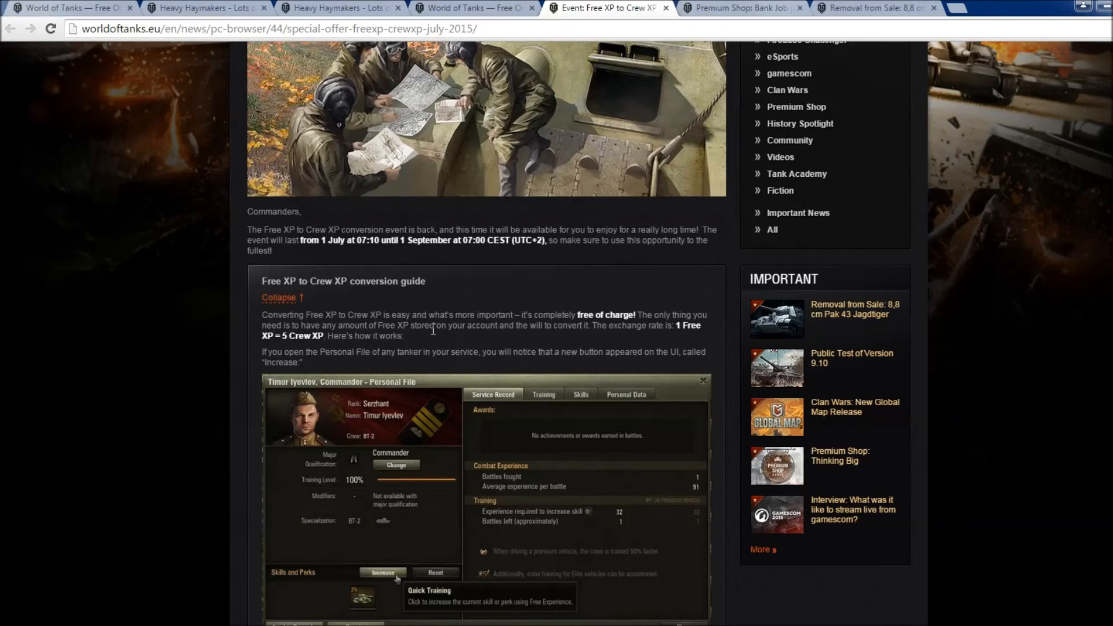
pyautogui.scroll(-3)
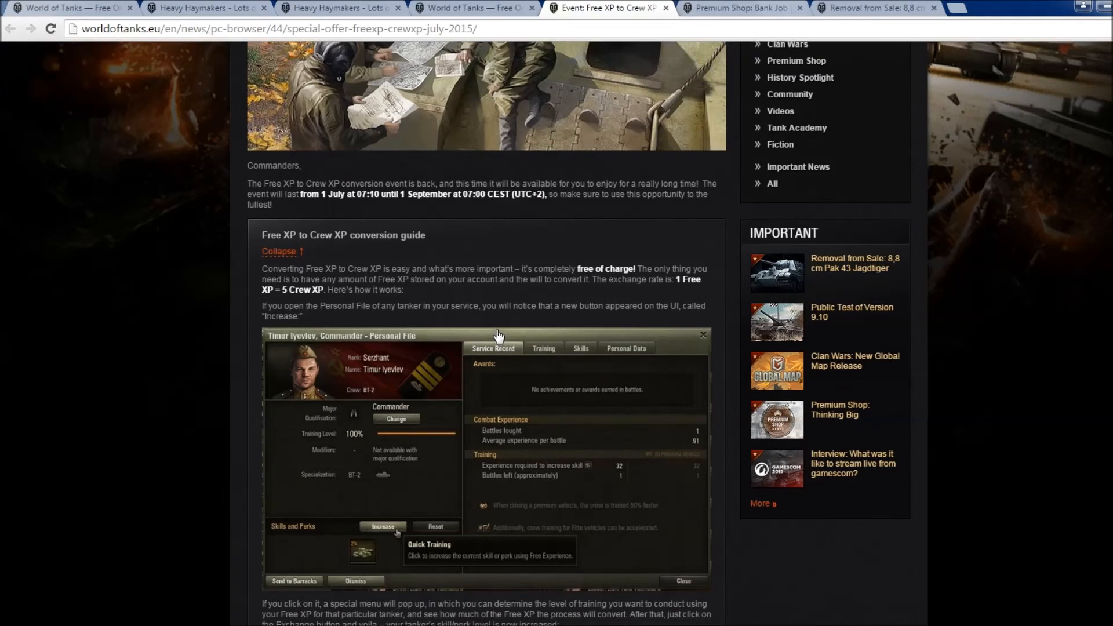
pyautogui.scroll(-3)
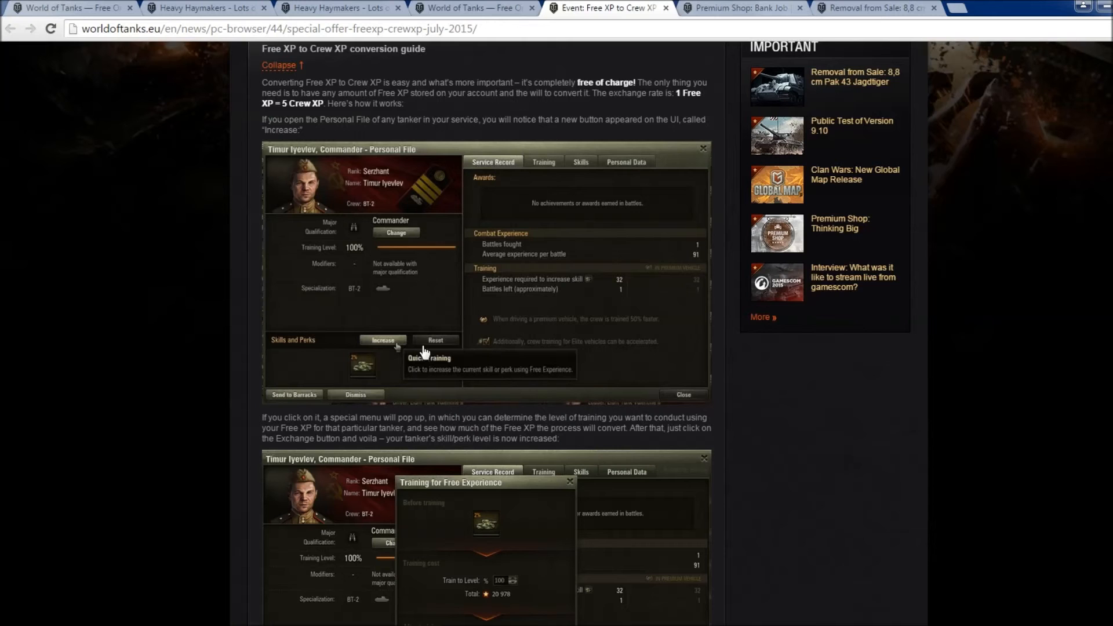
pyautogui.scroll(-3)
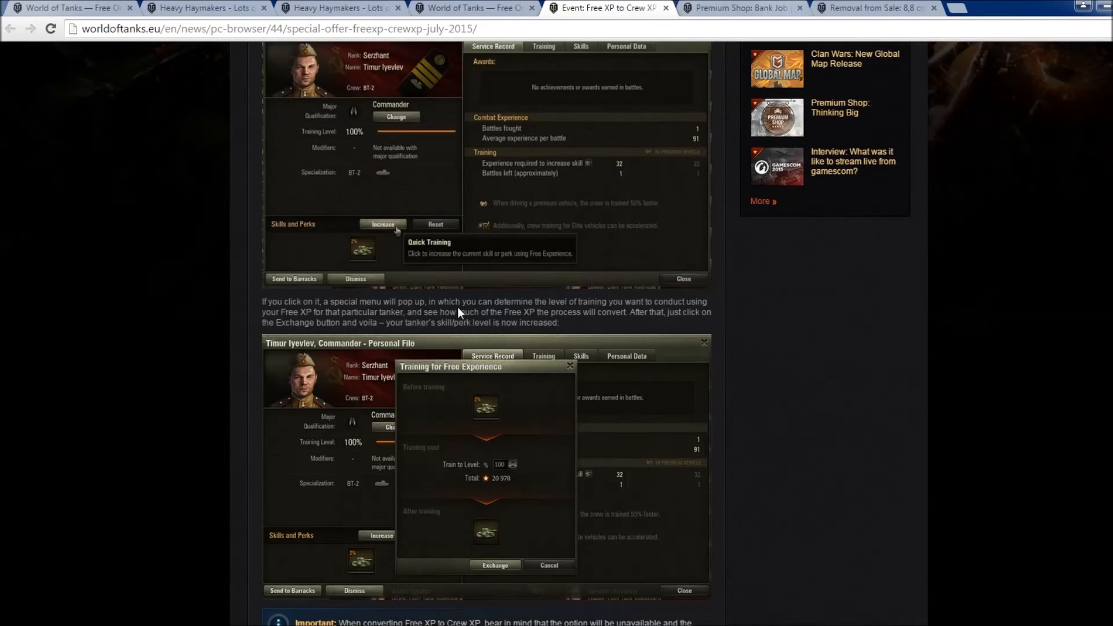
pyautogui.click(334, 7)
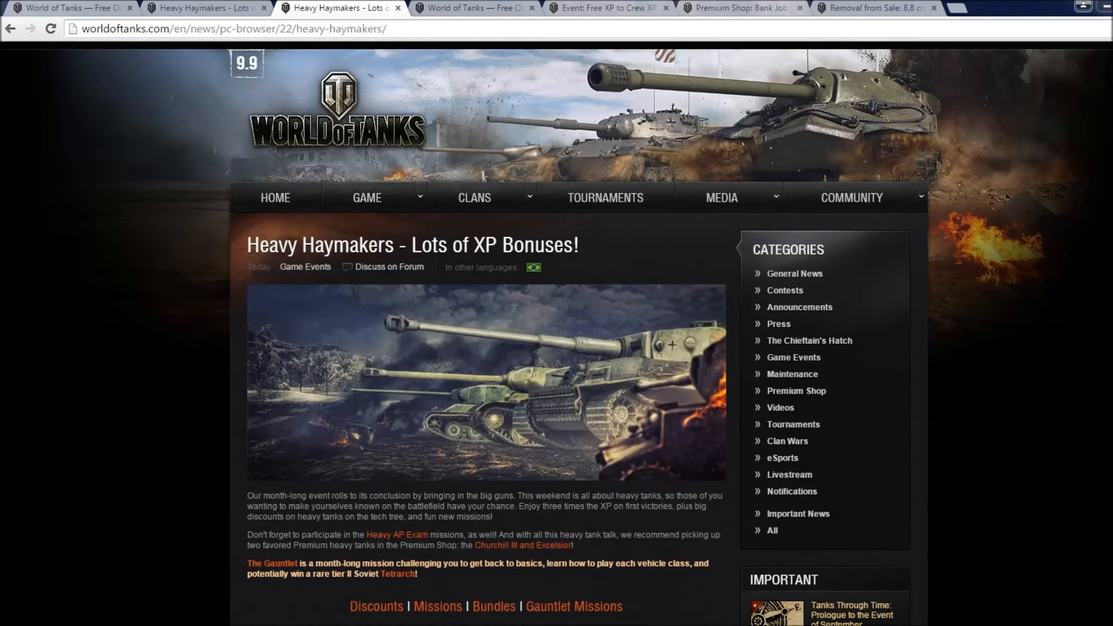